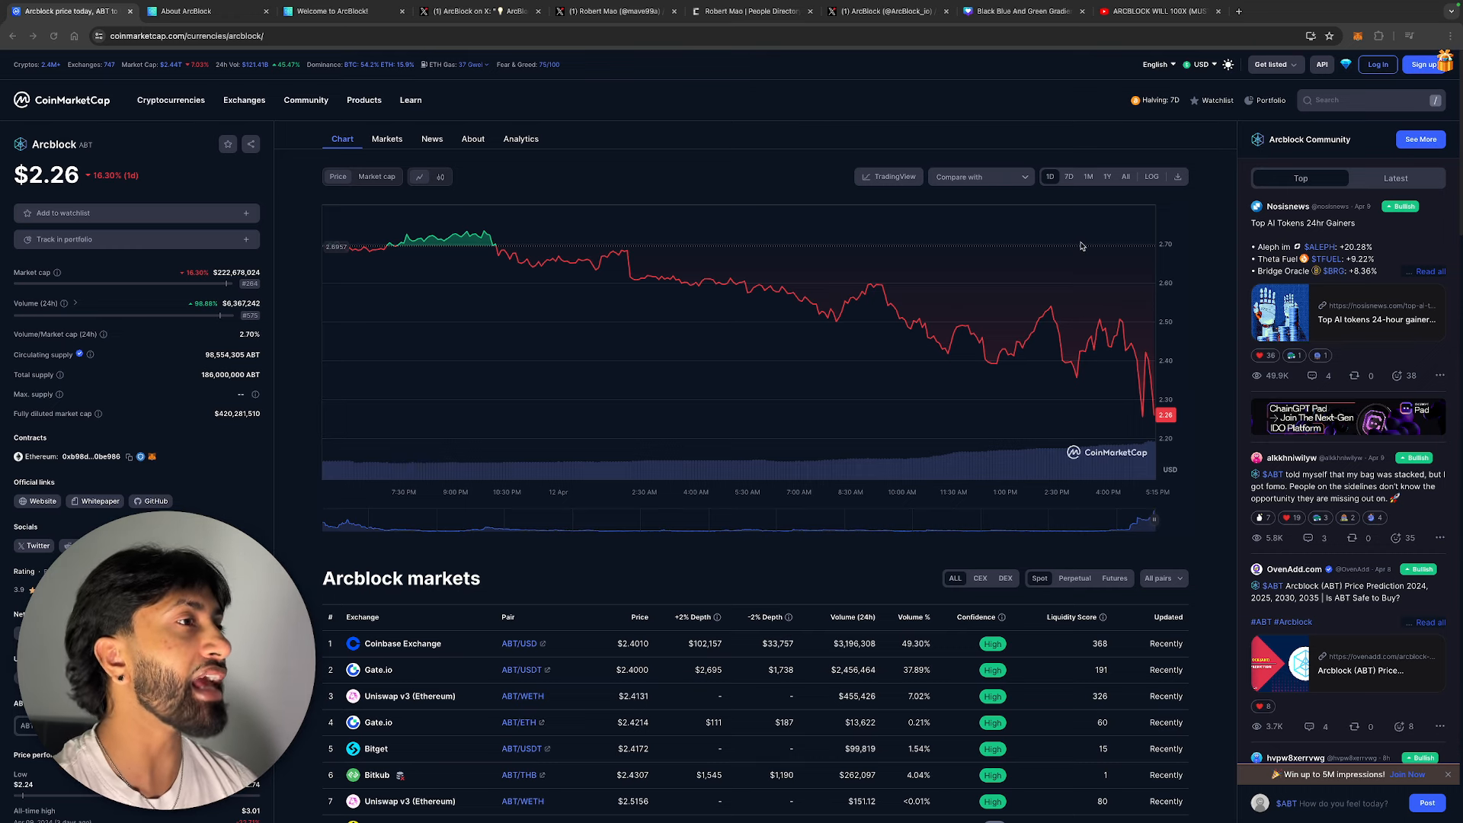
View Arcblock's 7-day price chart, then bring up the ABT price prediction video on YouTube
click(1068, 176)
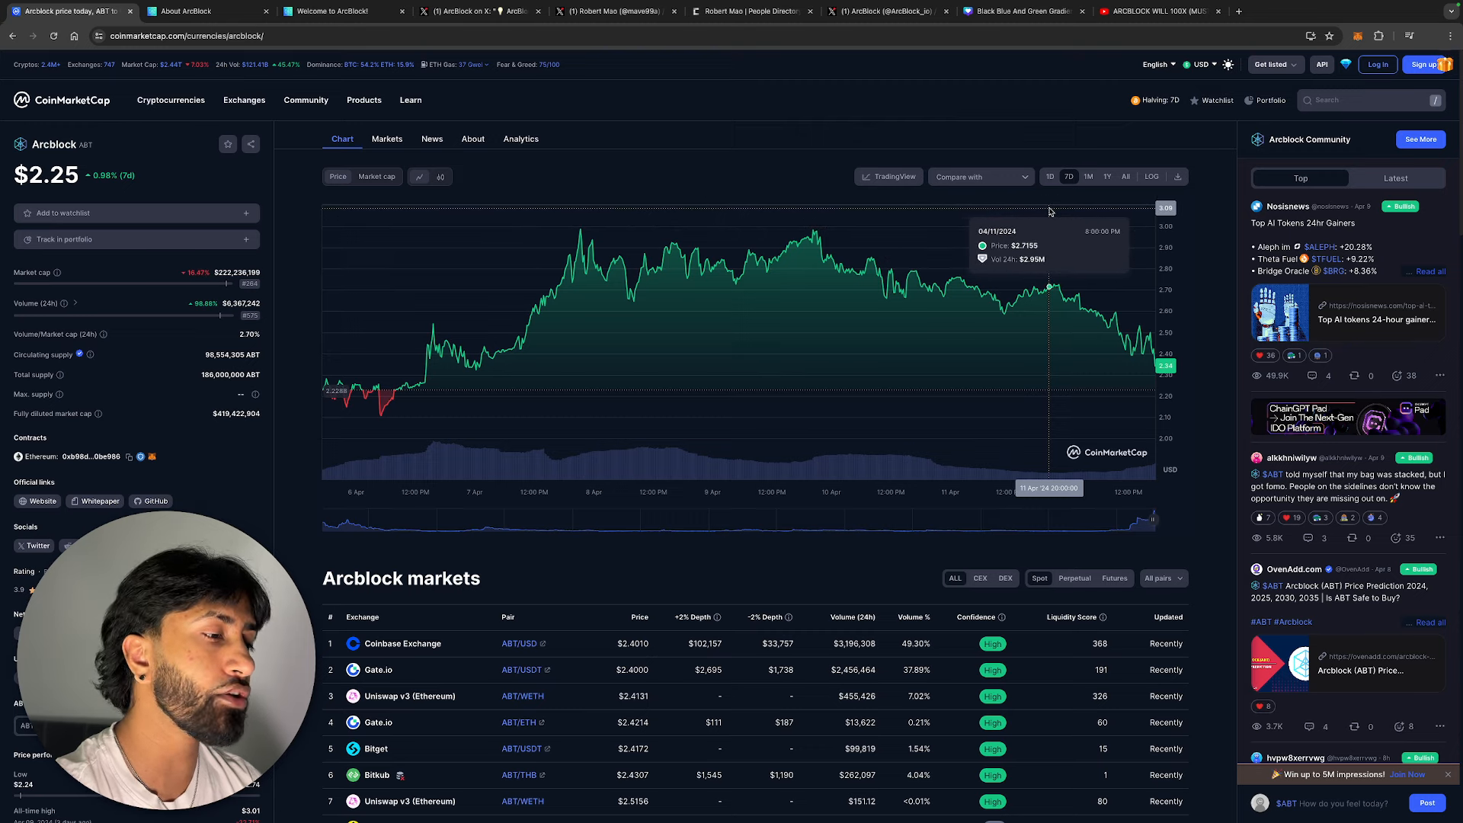
mouse_move(817, 233)
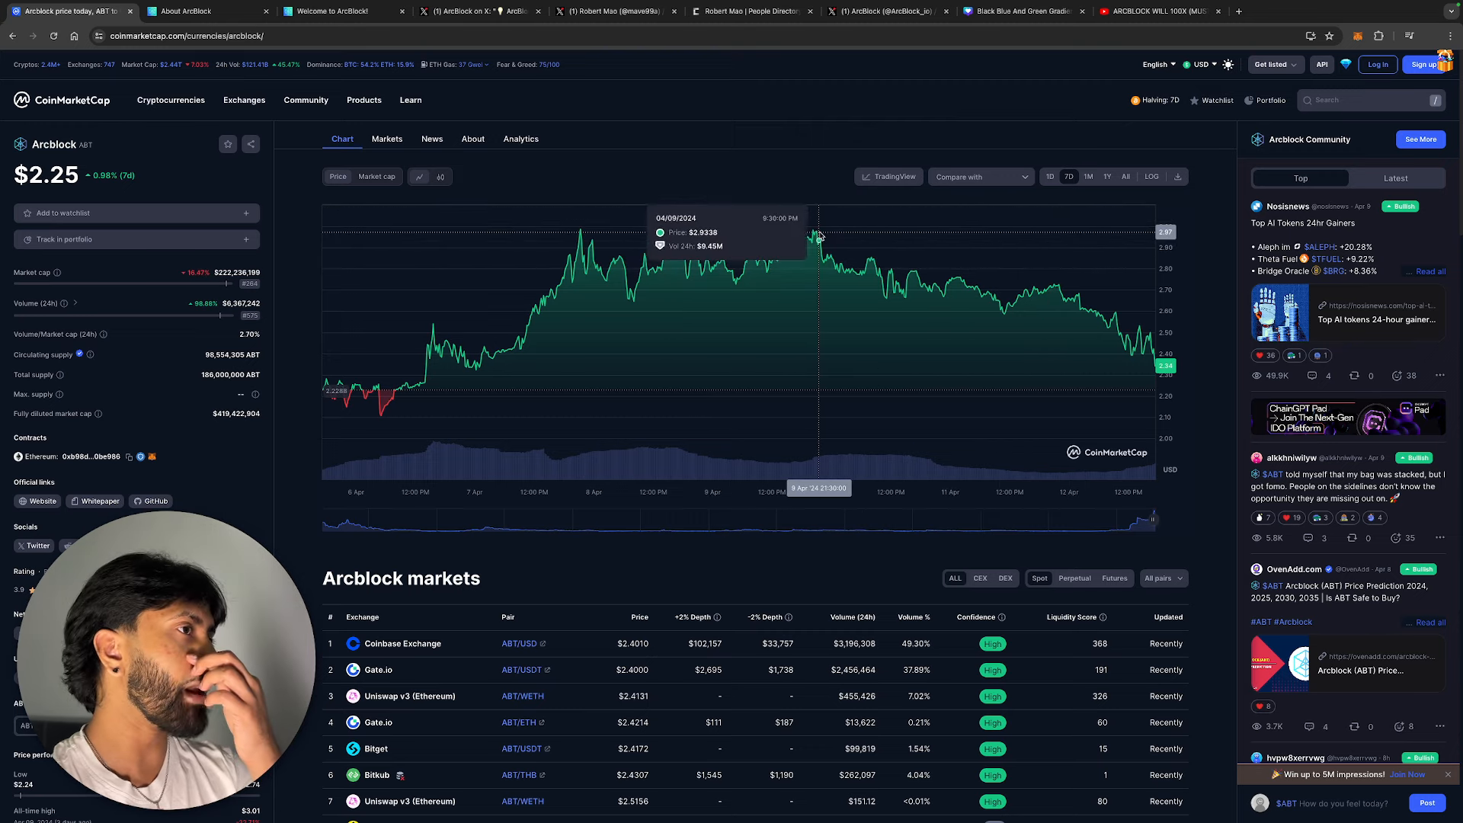
mouse_move(813, 224)
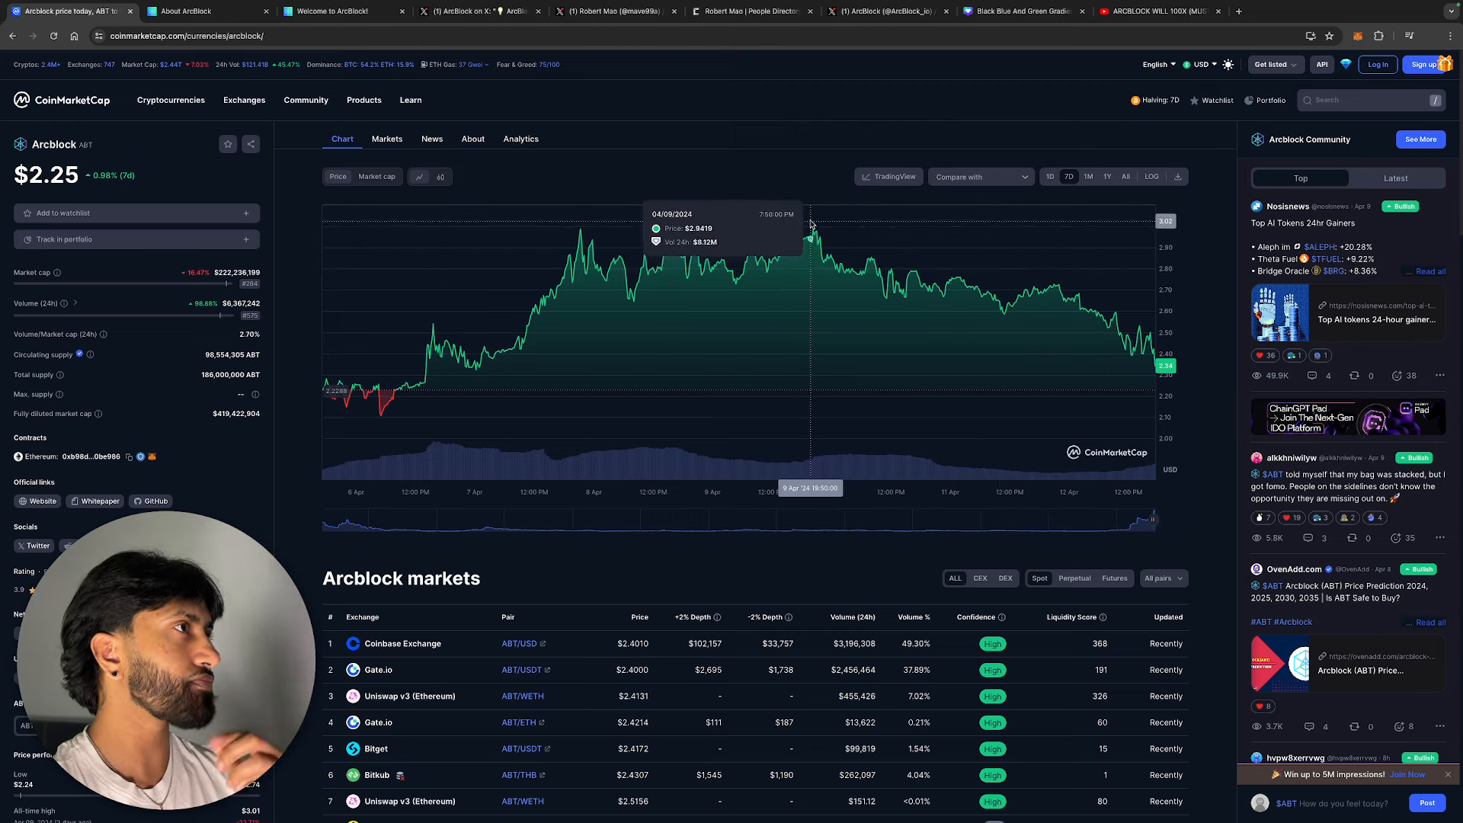
click(1160, 11)
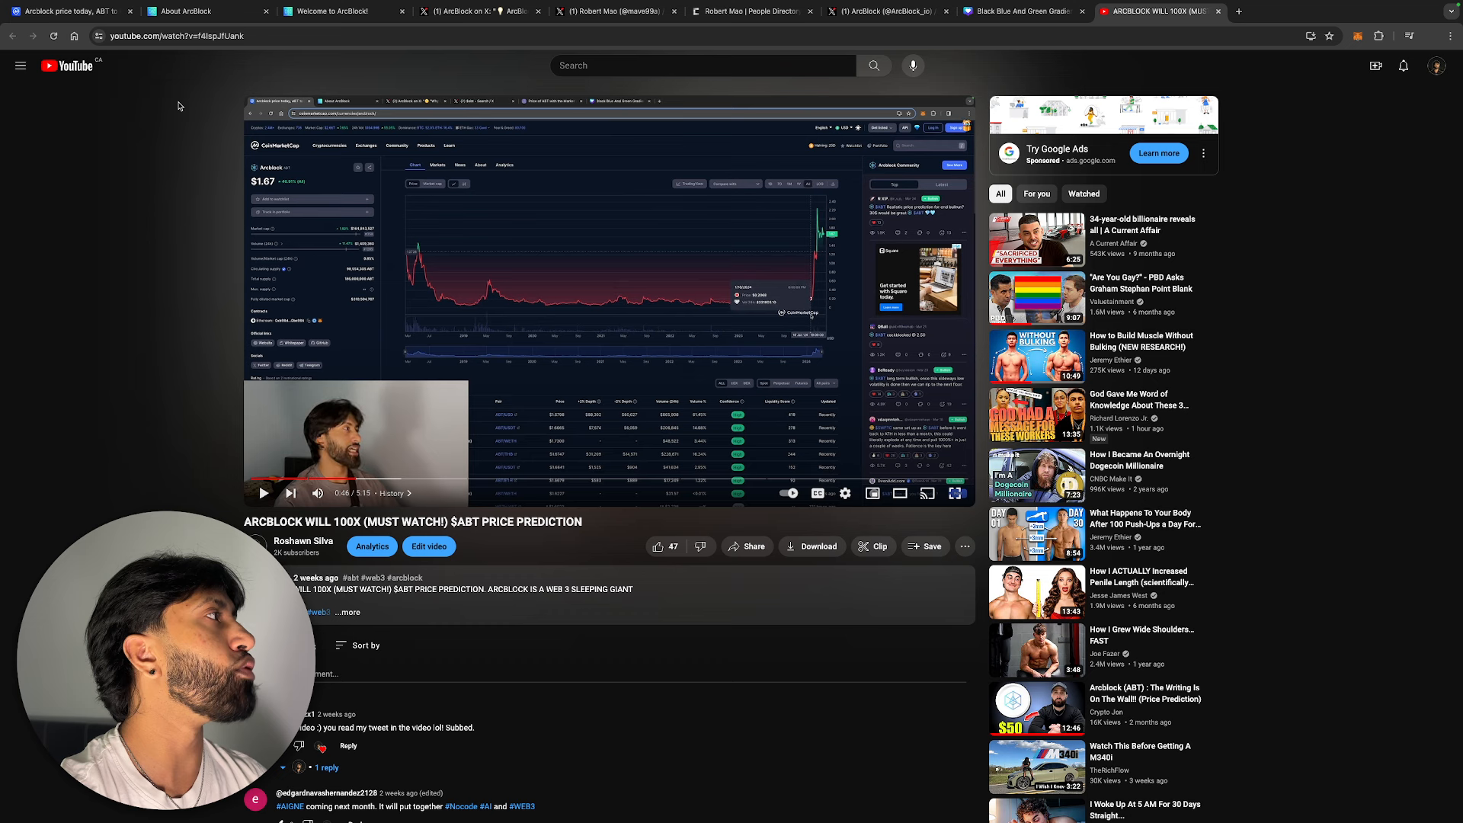
click(65, 11)
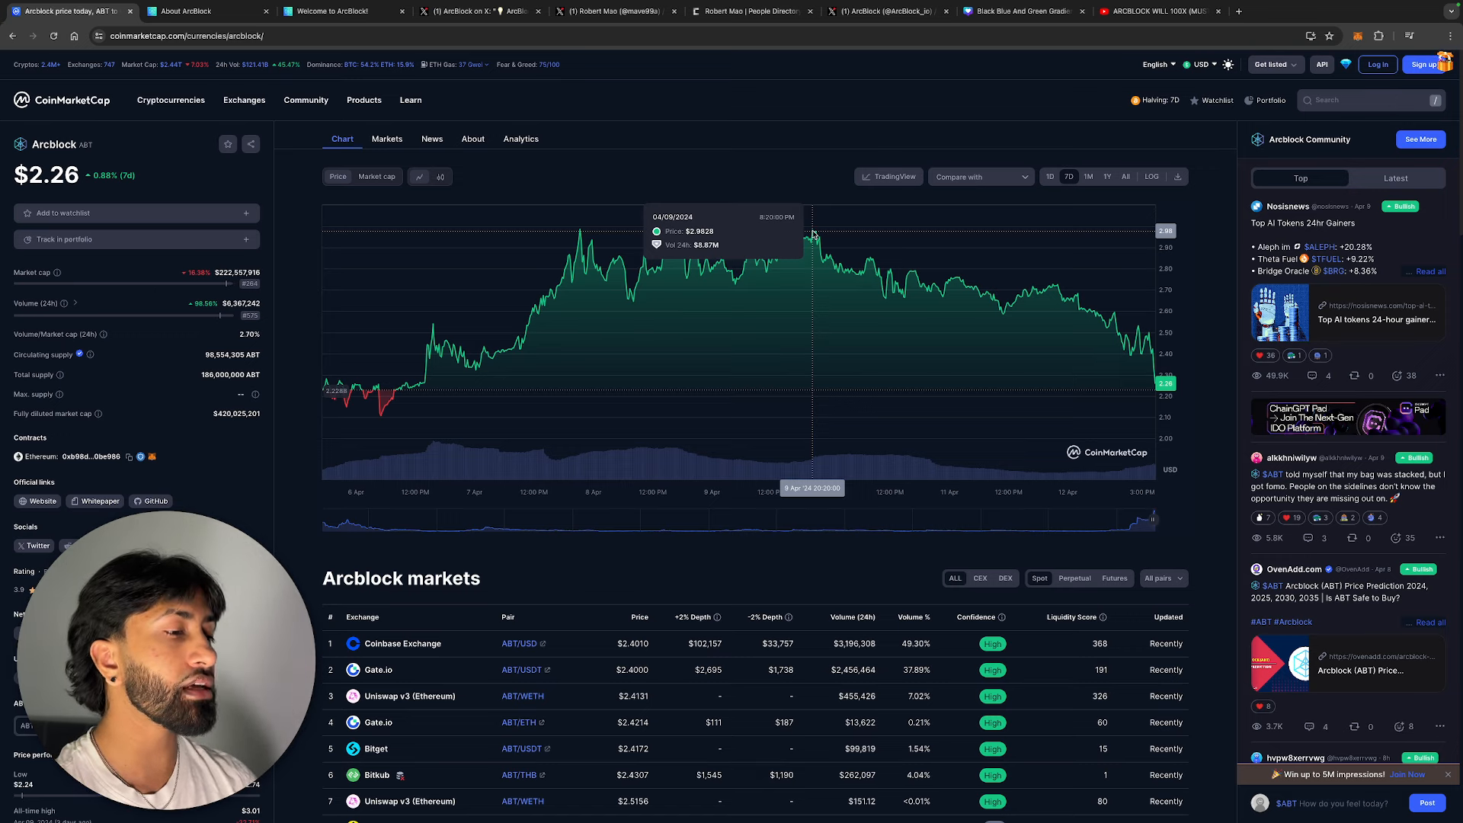
mouse_move(1127, 277)
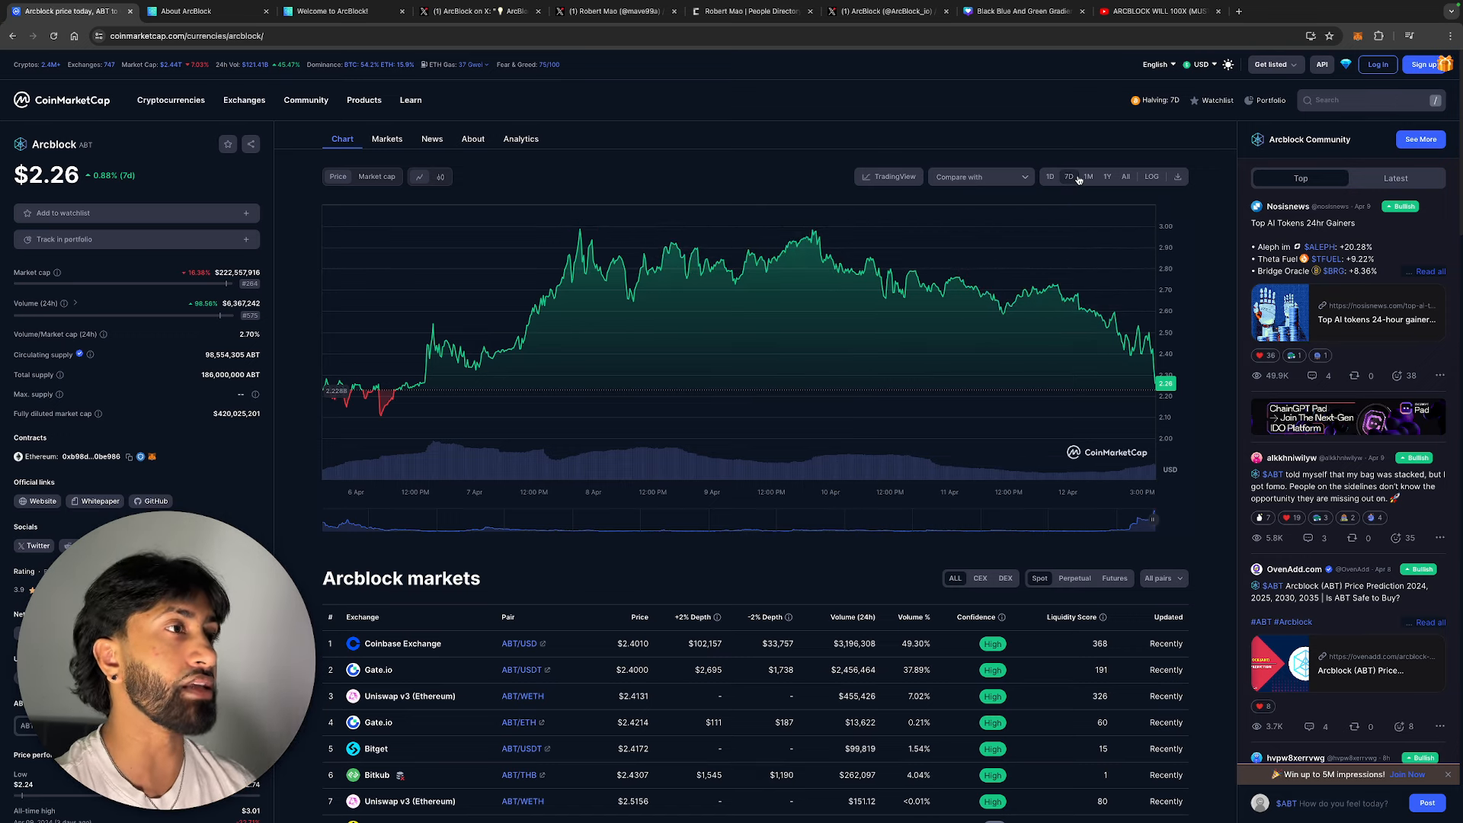
View Arcblock's 1-month and all-time price charts, then bring up ArcBlock's meme post on X
click(1087, 176)
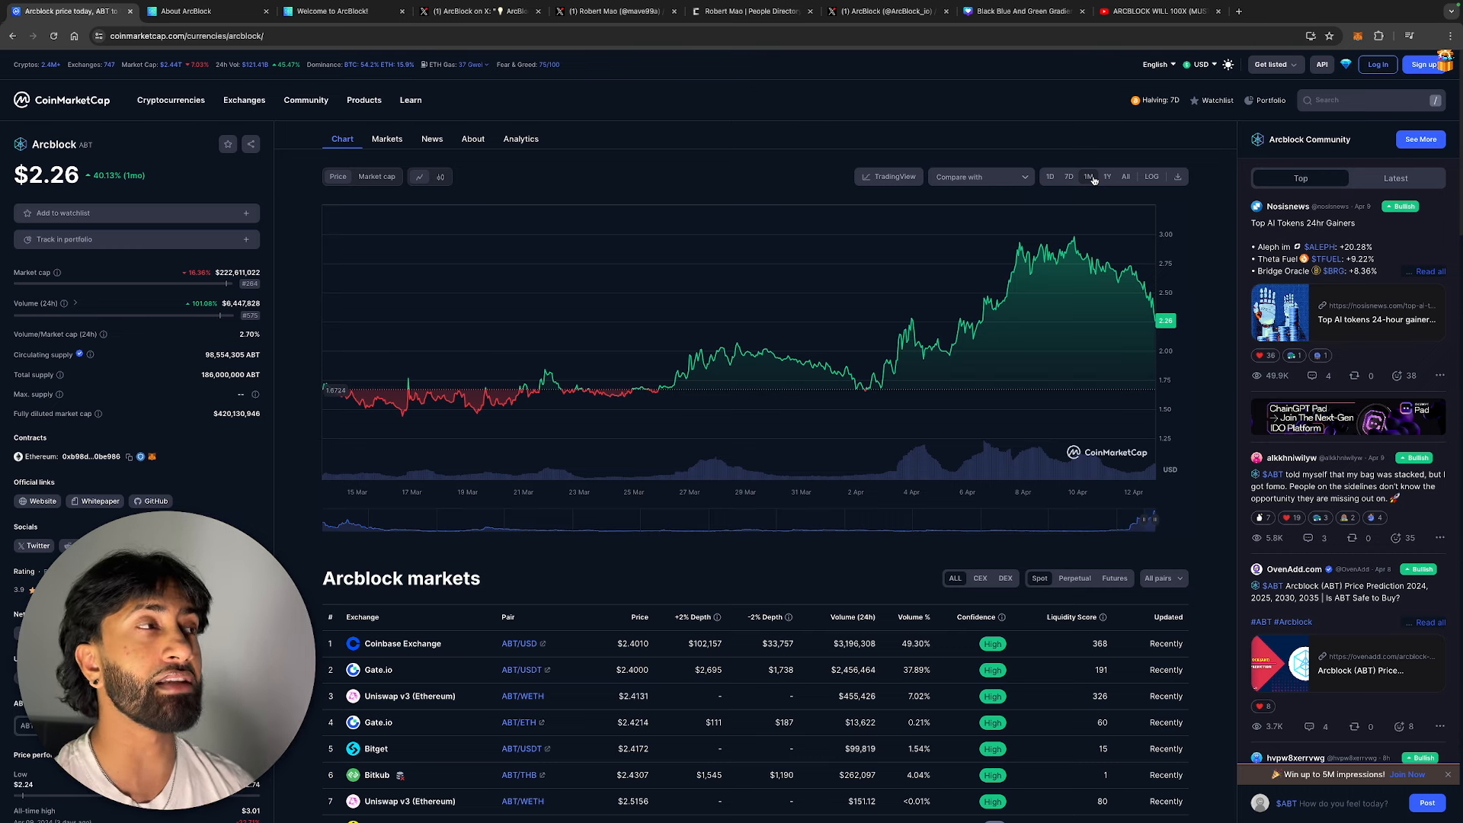
click(1125, 177)
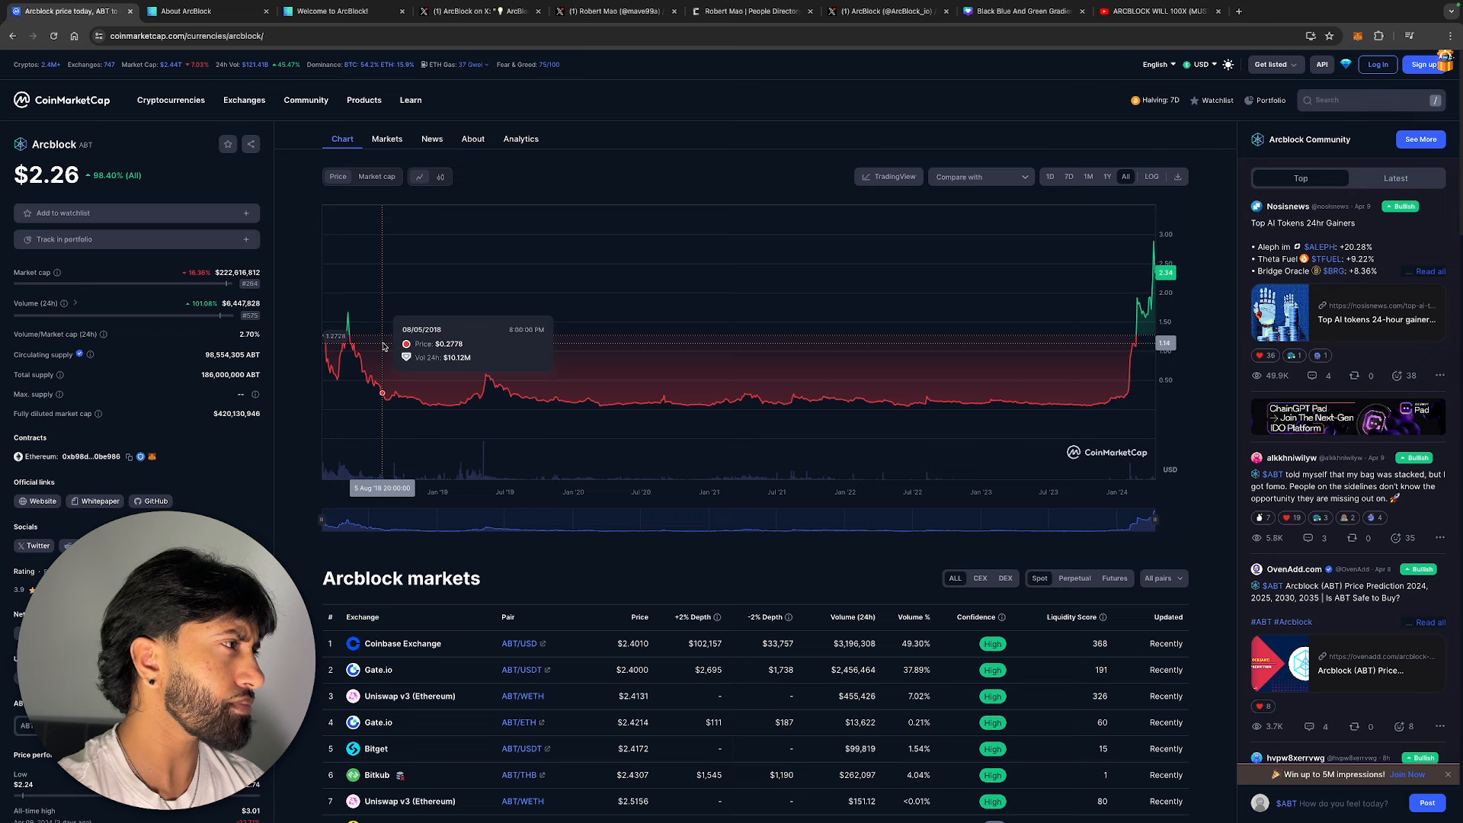
mouse_move(357, 326)
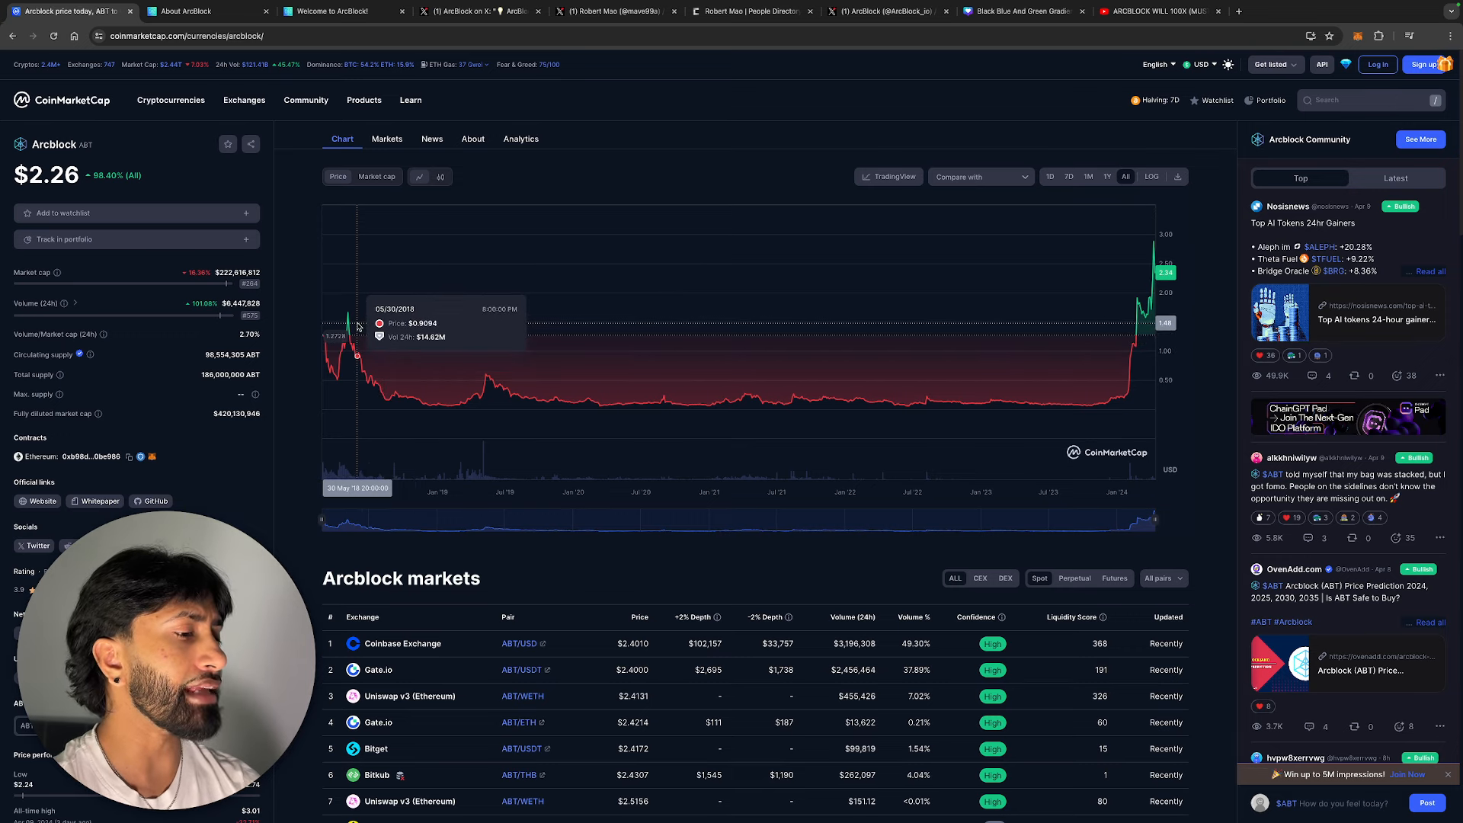
mouse_move(368, 331)
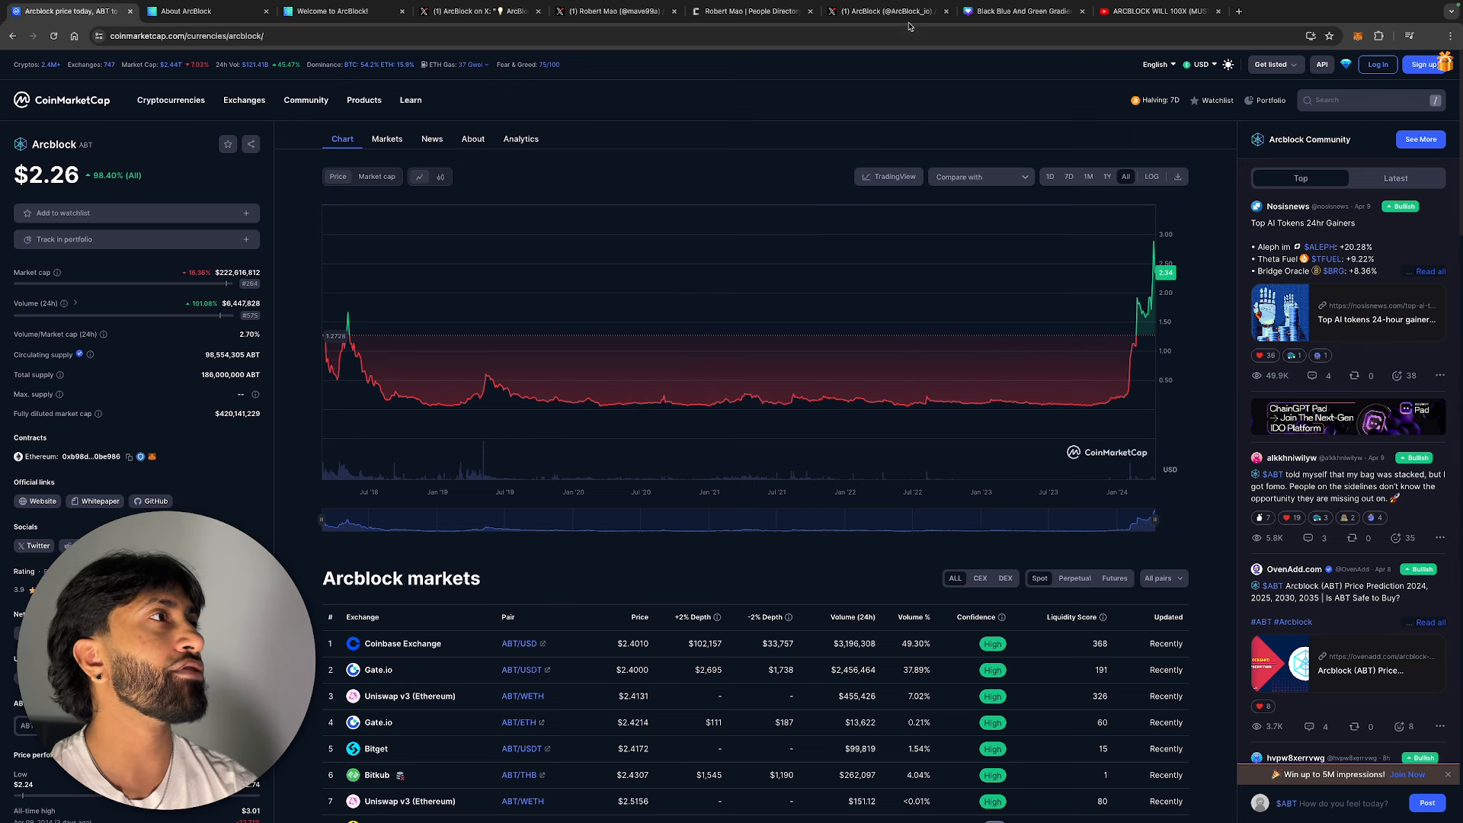
click(884, 11)
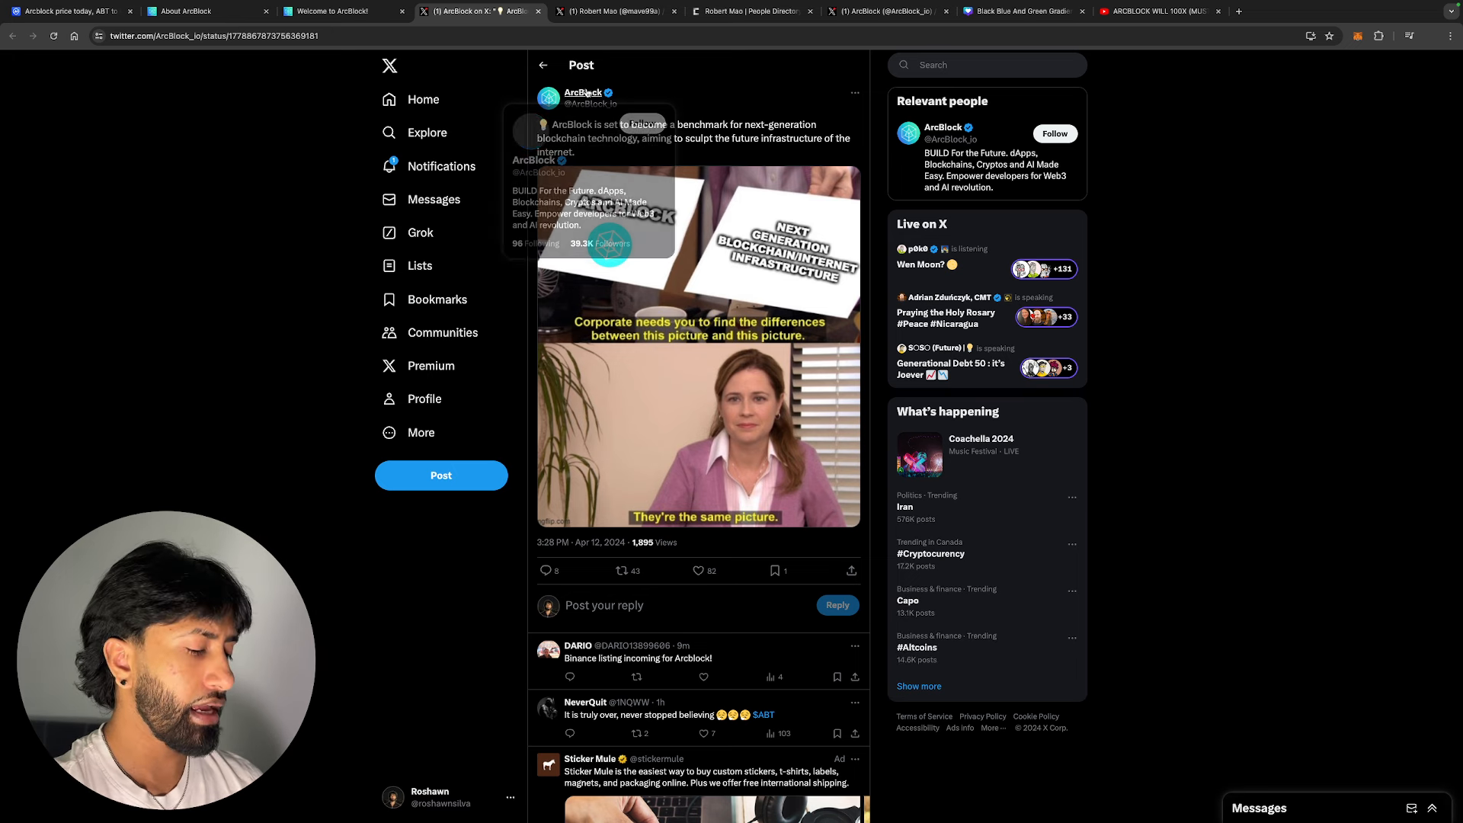
View ArcBlock's X profile and pinned post, then bring up the About ArcBlock page
click(582, 93)
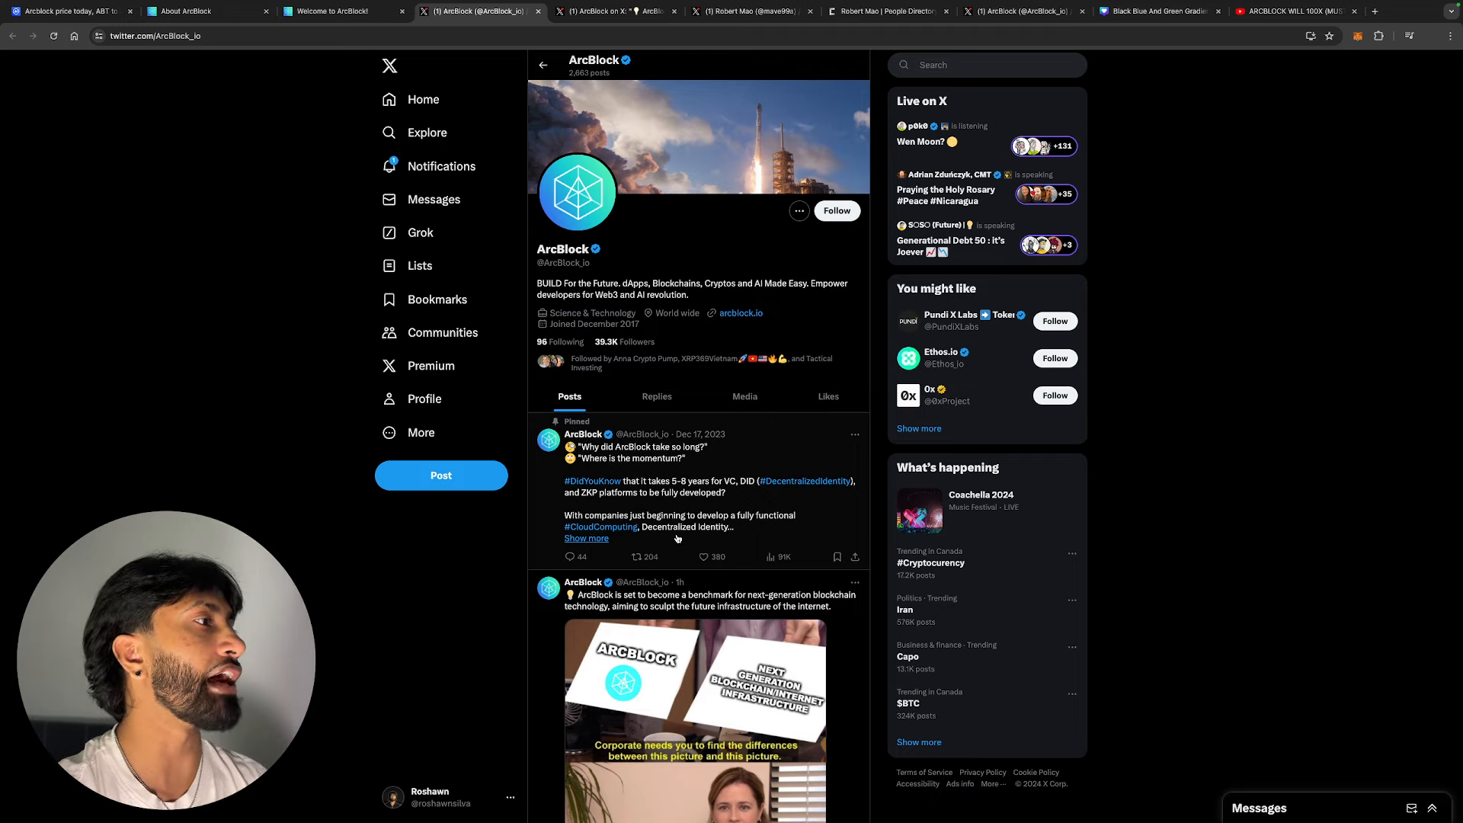
mouse_move(602, 529)
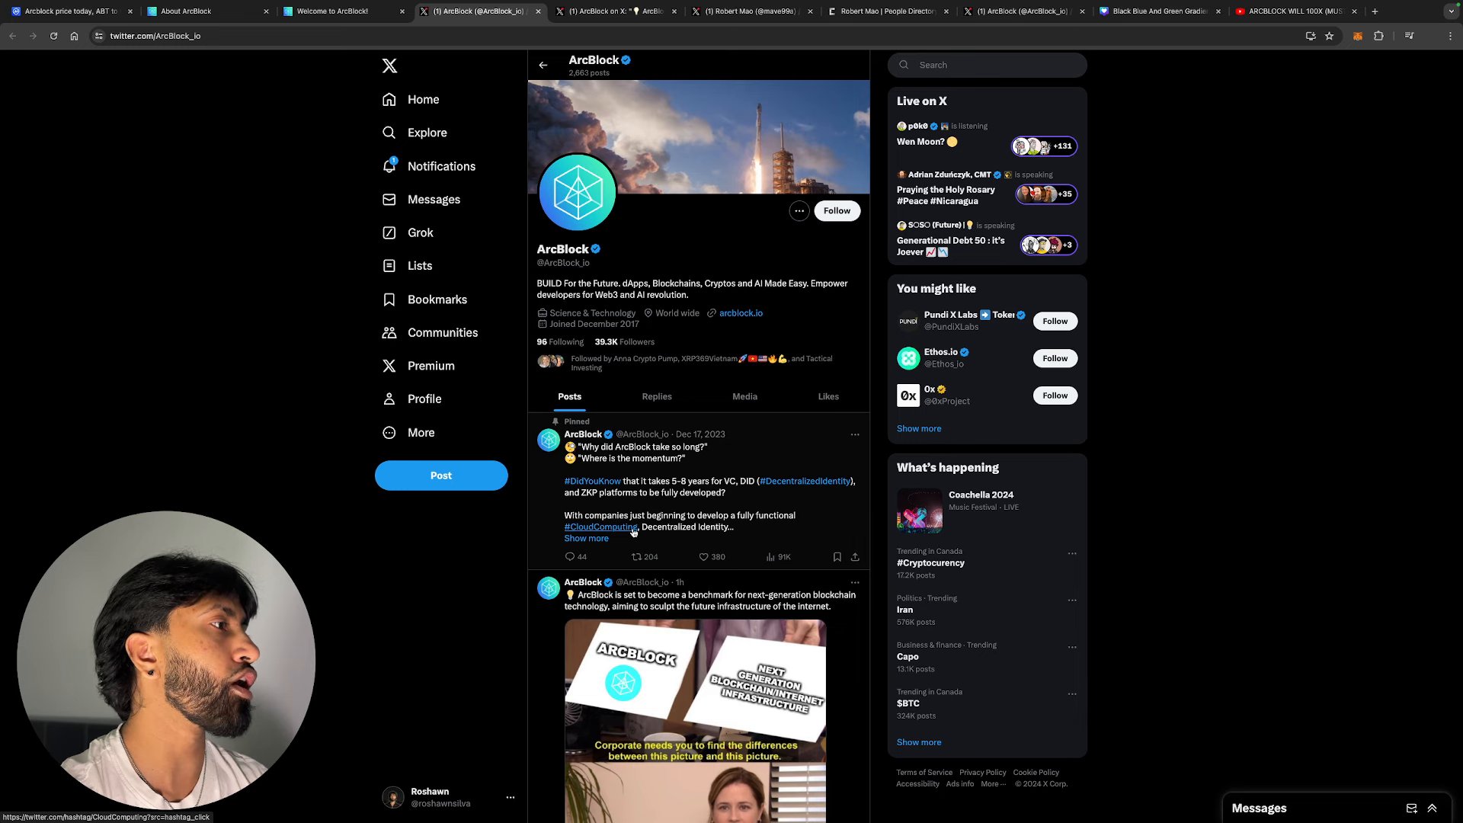
mouse_move(684, 536)
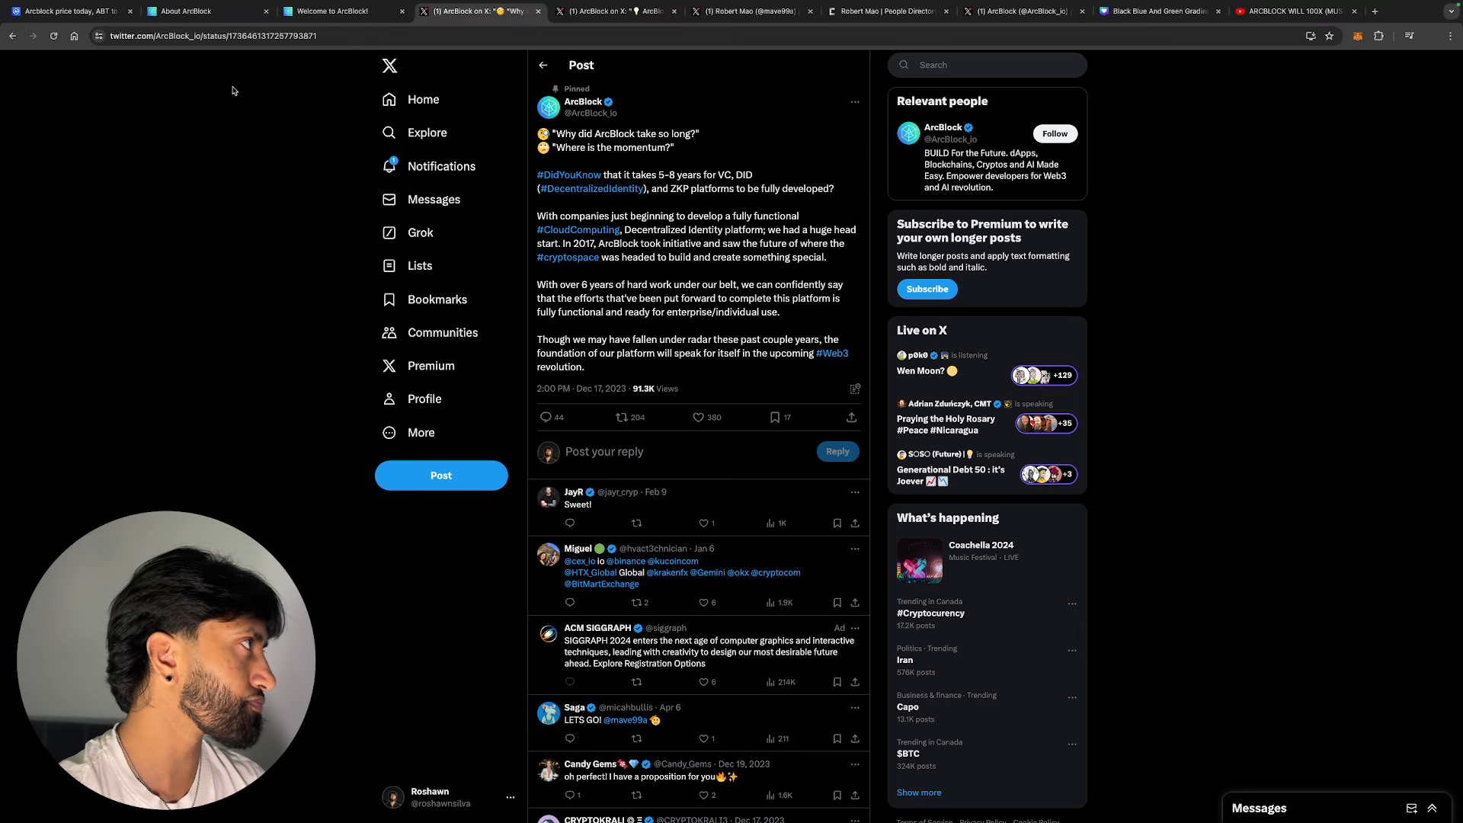
click(202, 10)
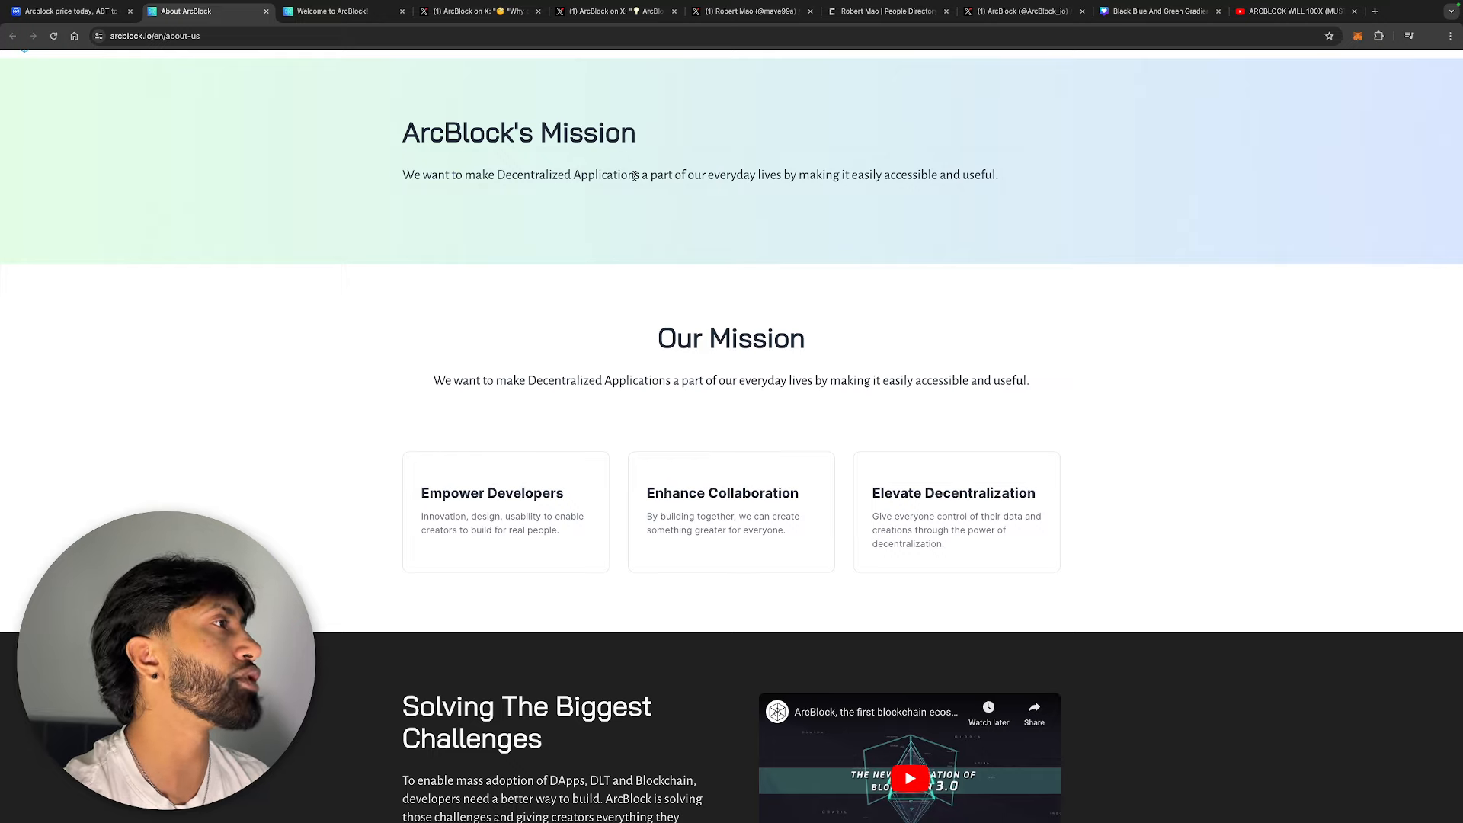
mouse_move(827, 216)
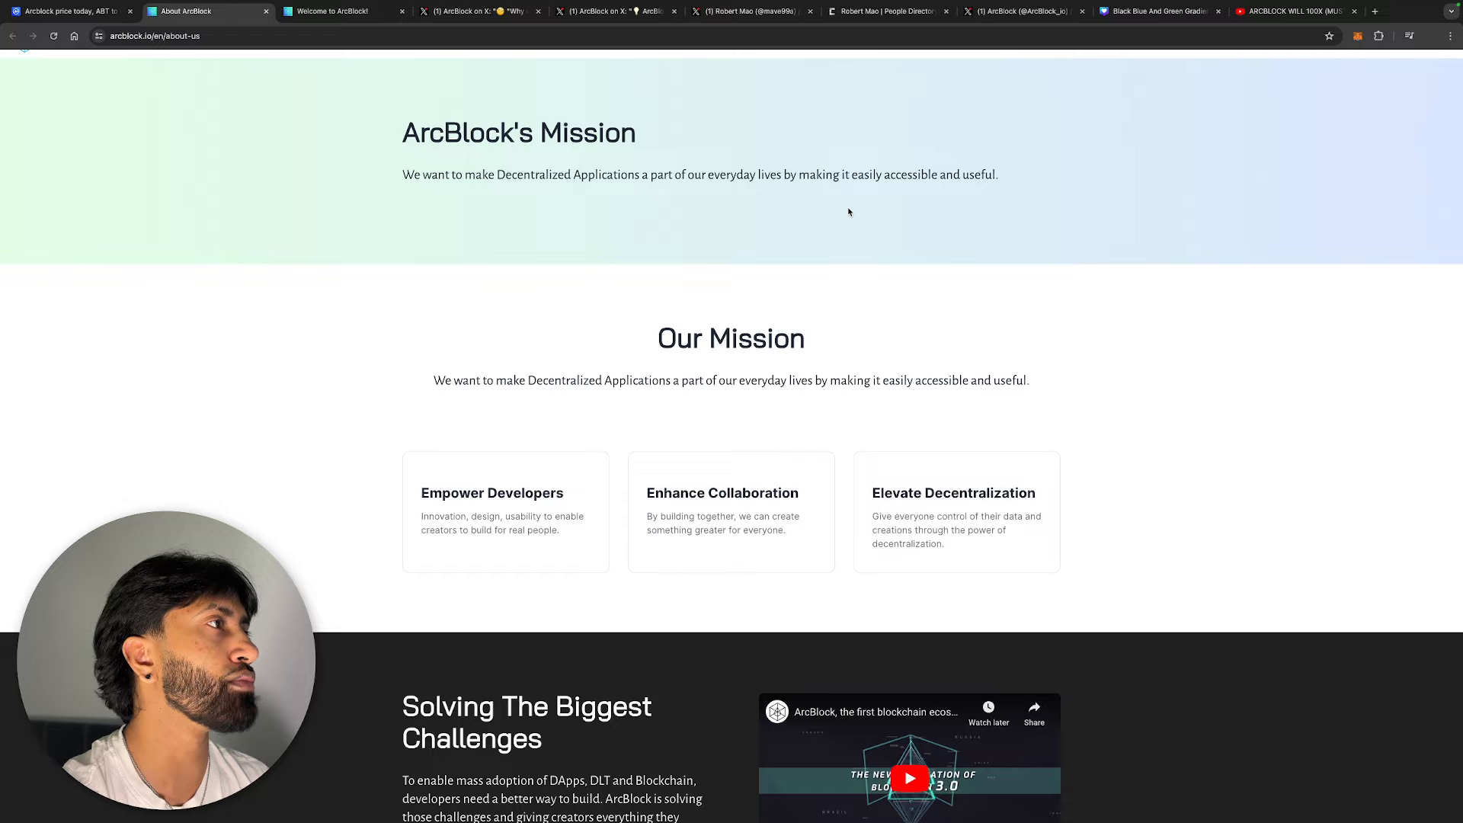
scroll(down, 3)
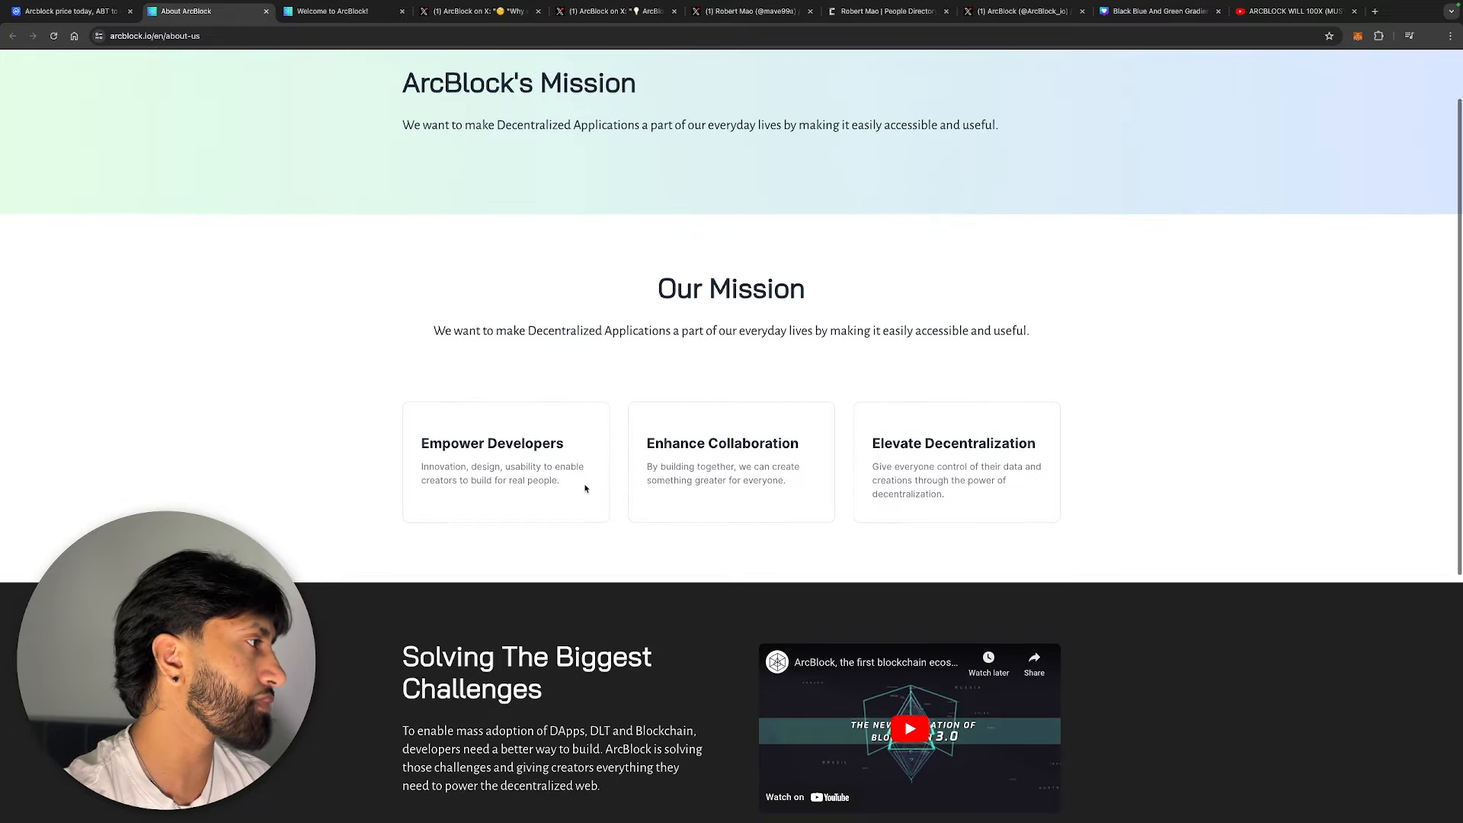
scroll(down, 3)
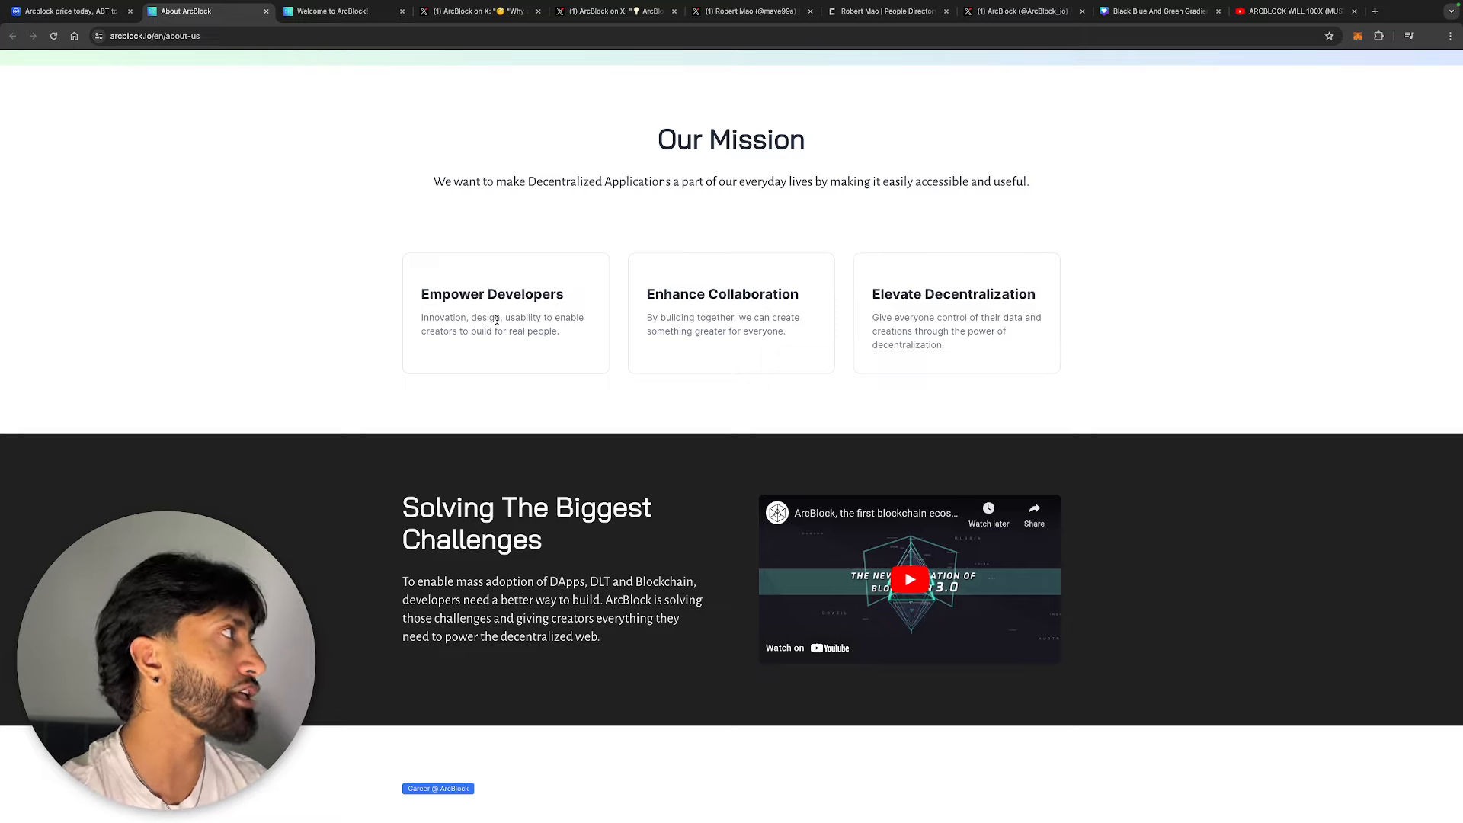
click(751, 11)
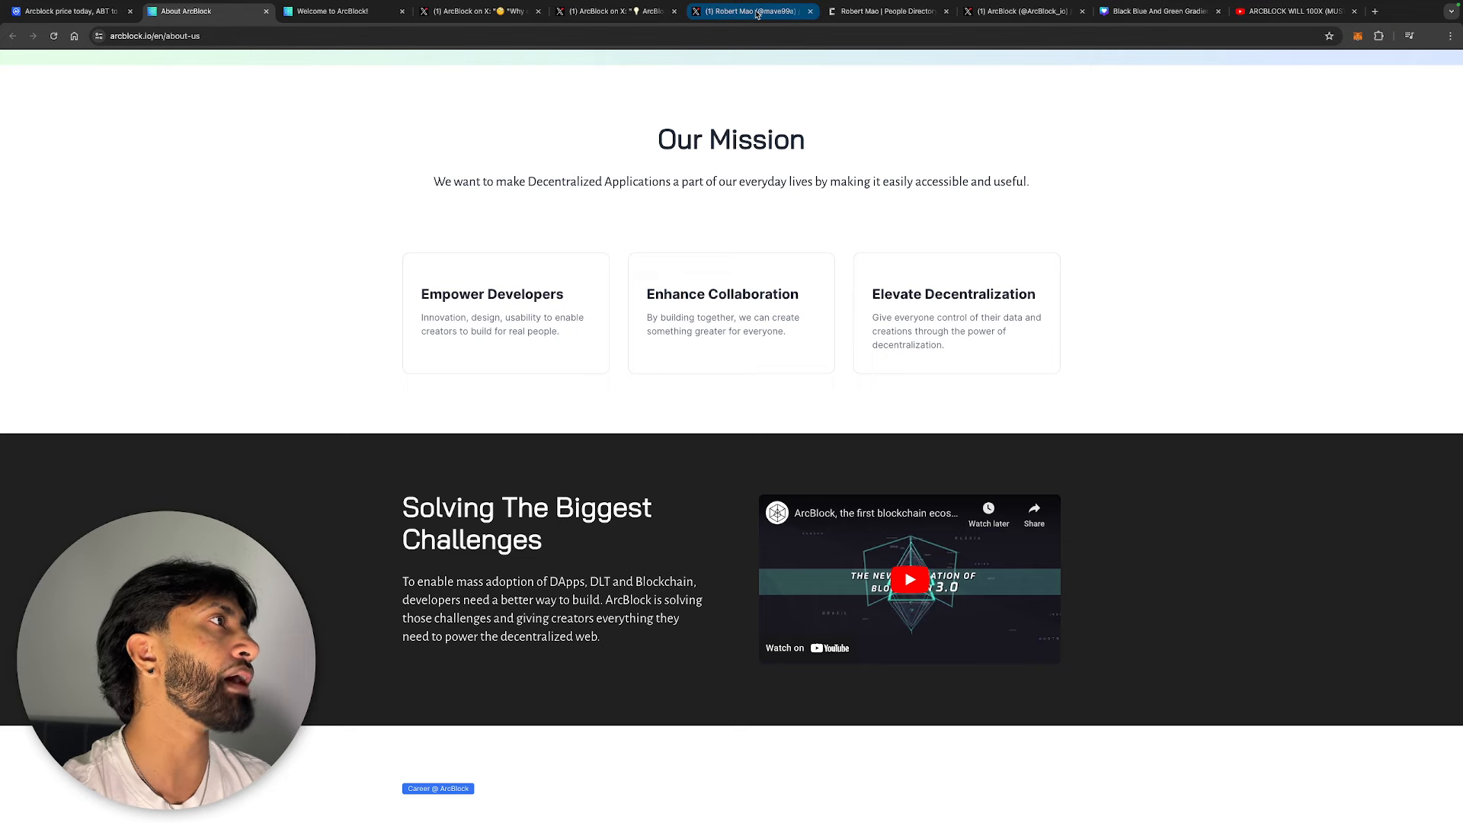
Review Robert Mao's CryptoSlate founder bio, glancing at the X feed and Canva thumbnail tabs
click(751, 11)
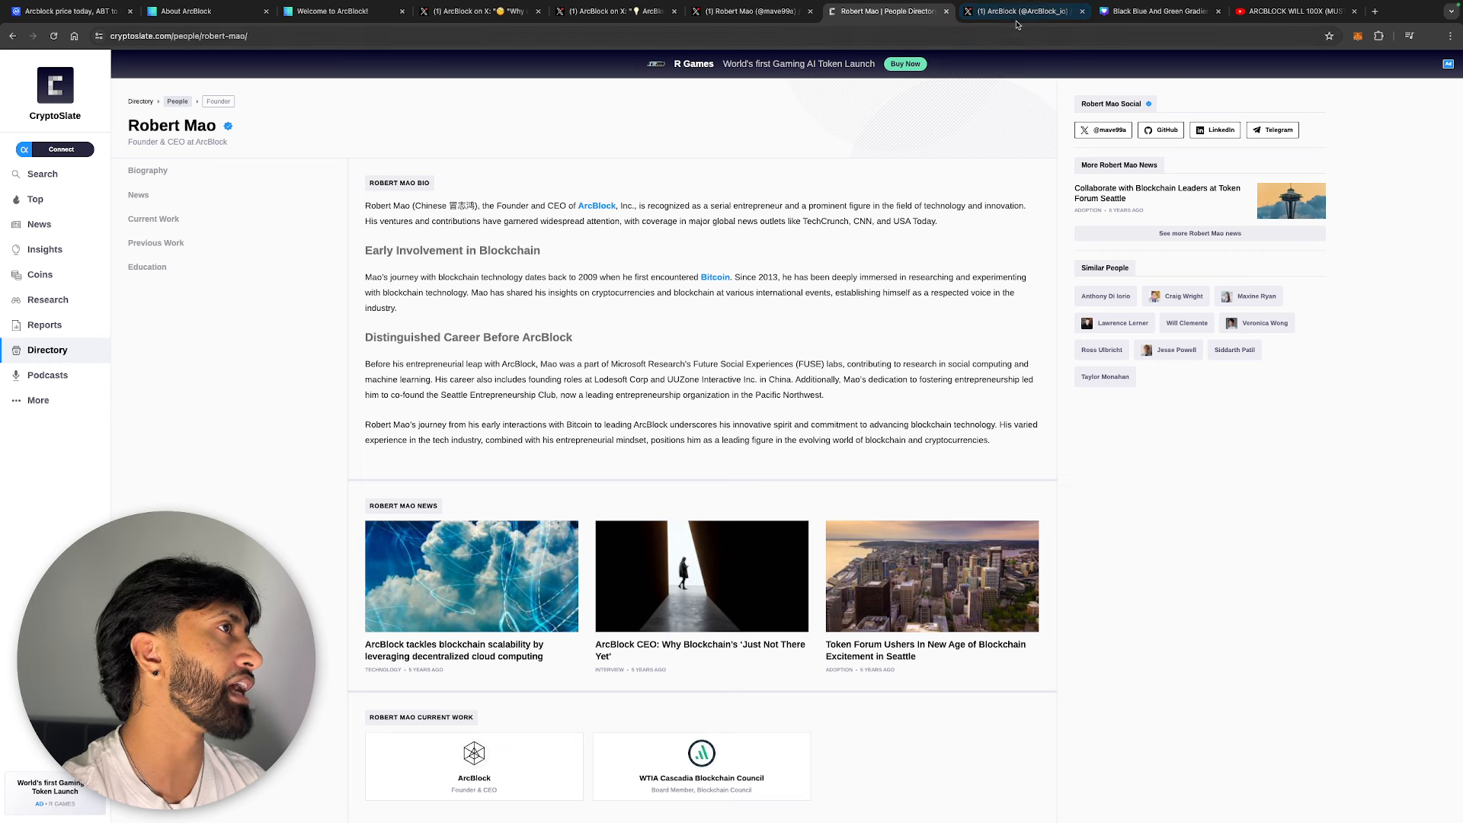
click(1021, 11)
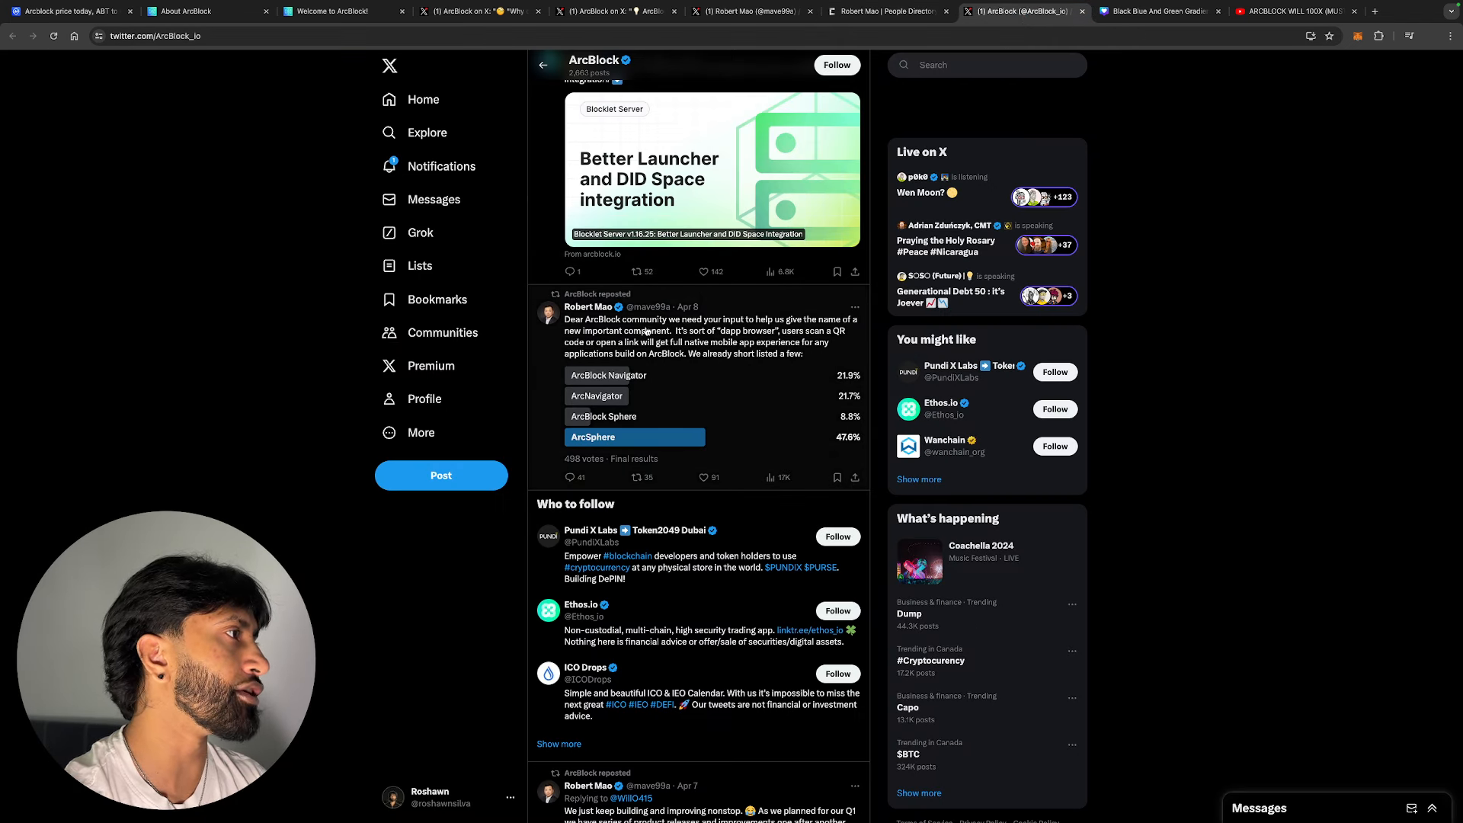
click(1023, 10)
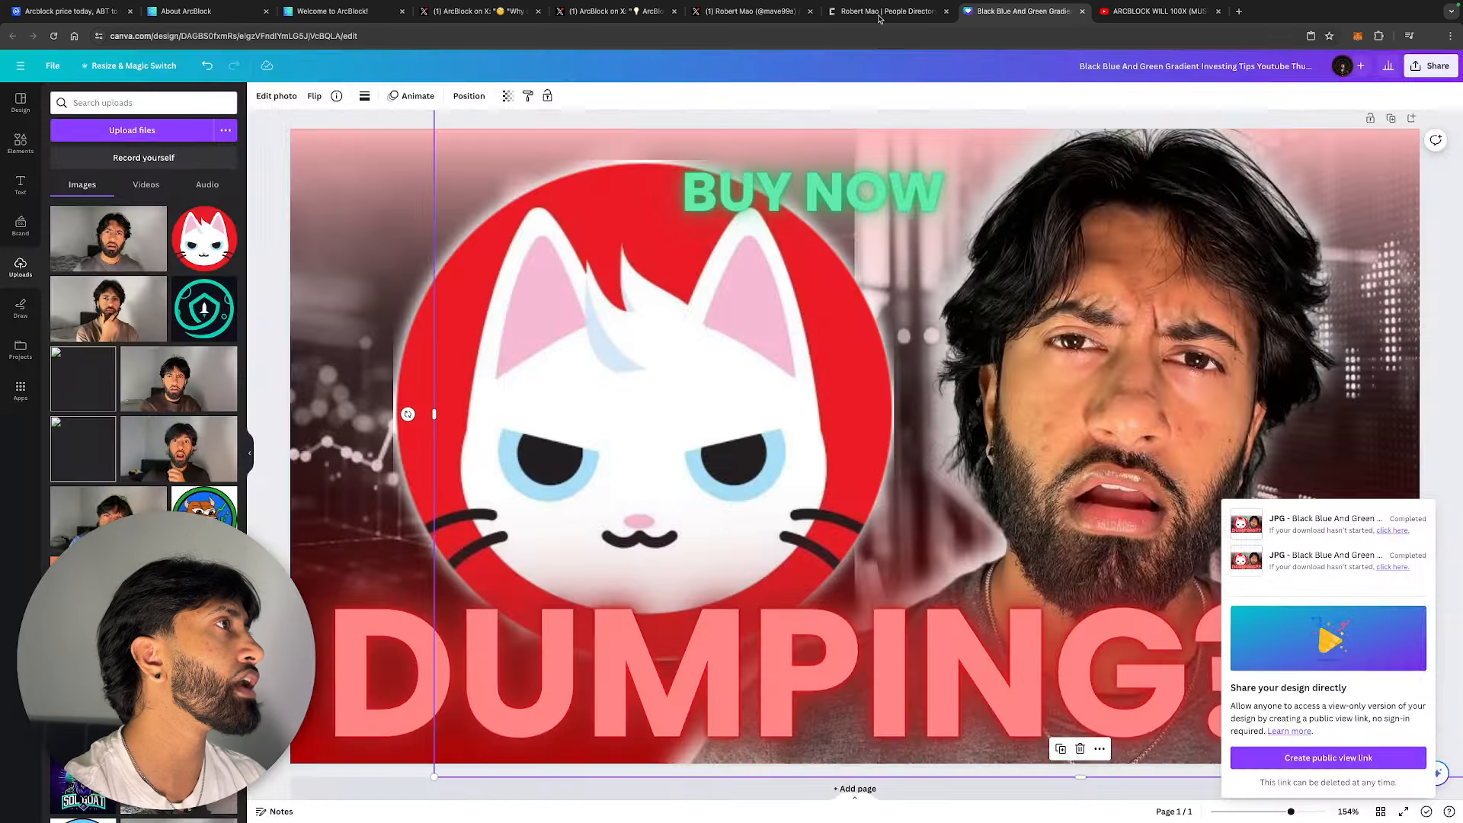
click(882, 10)
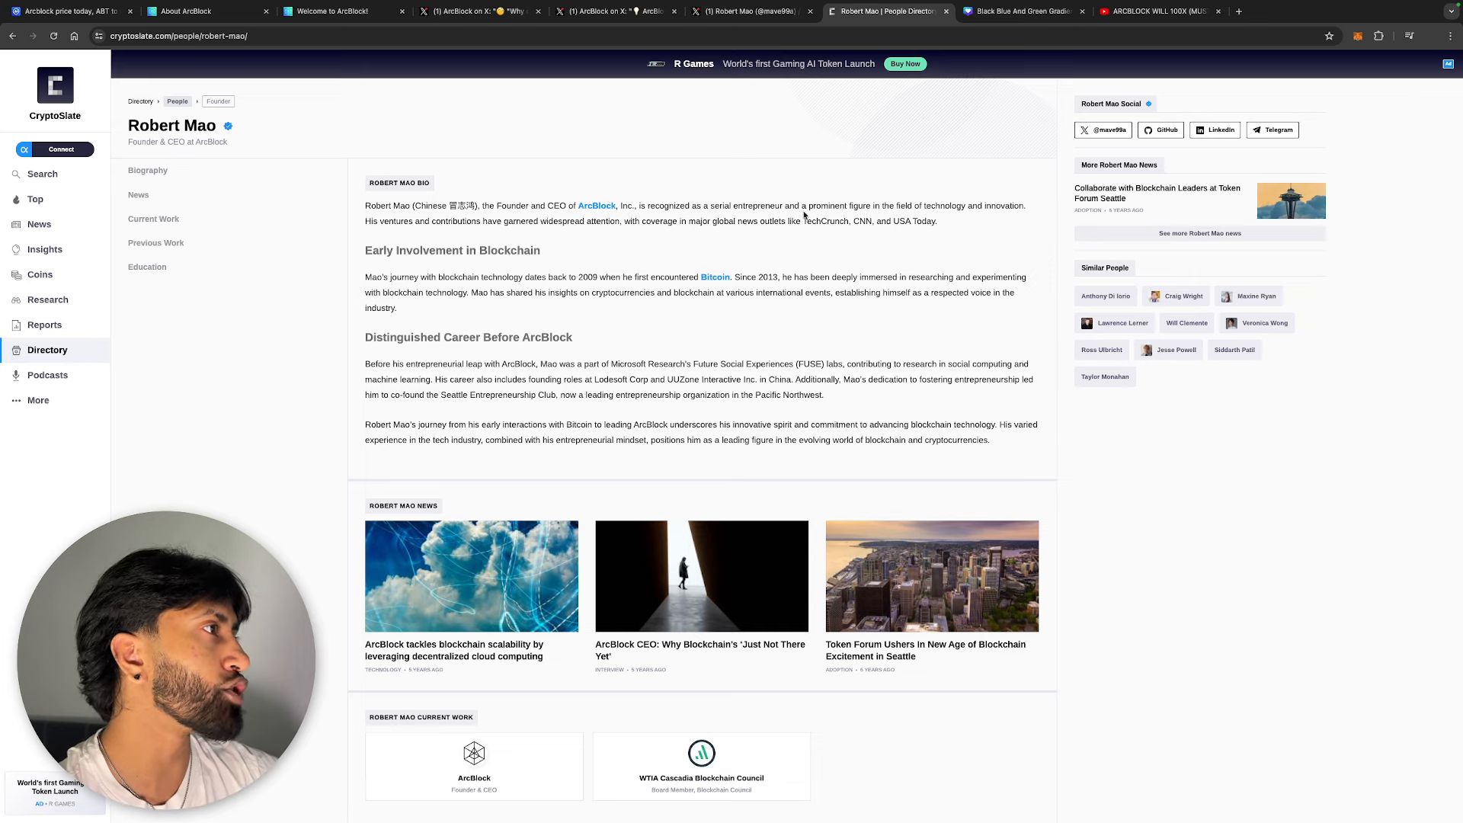
mouse_move(763, 256)
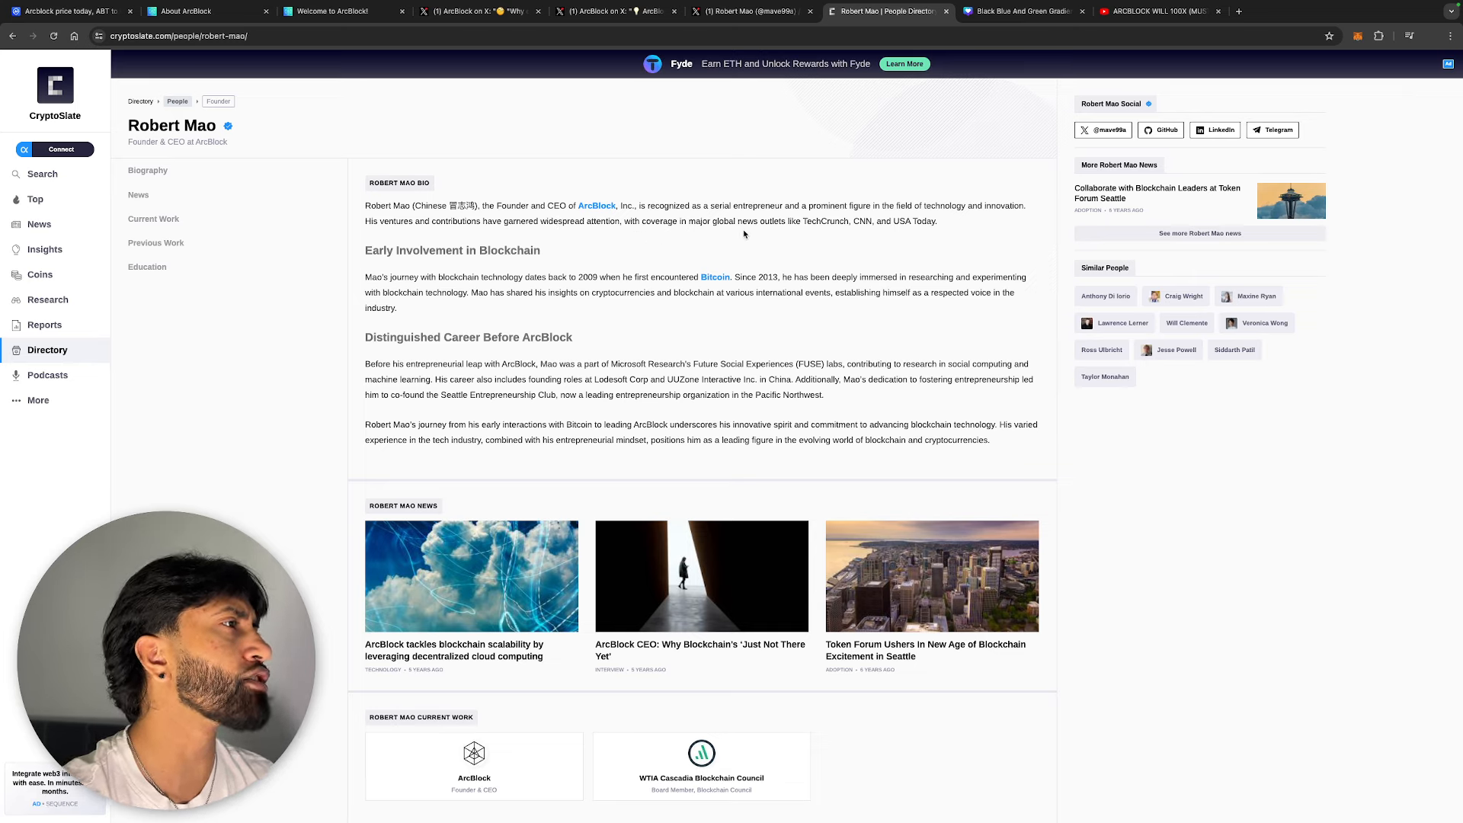
mouse_move(752, 232)
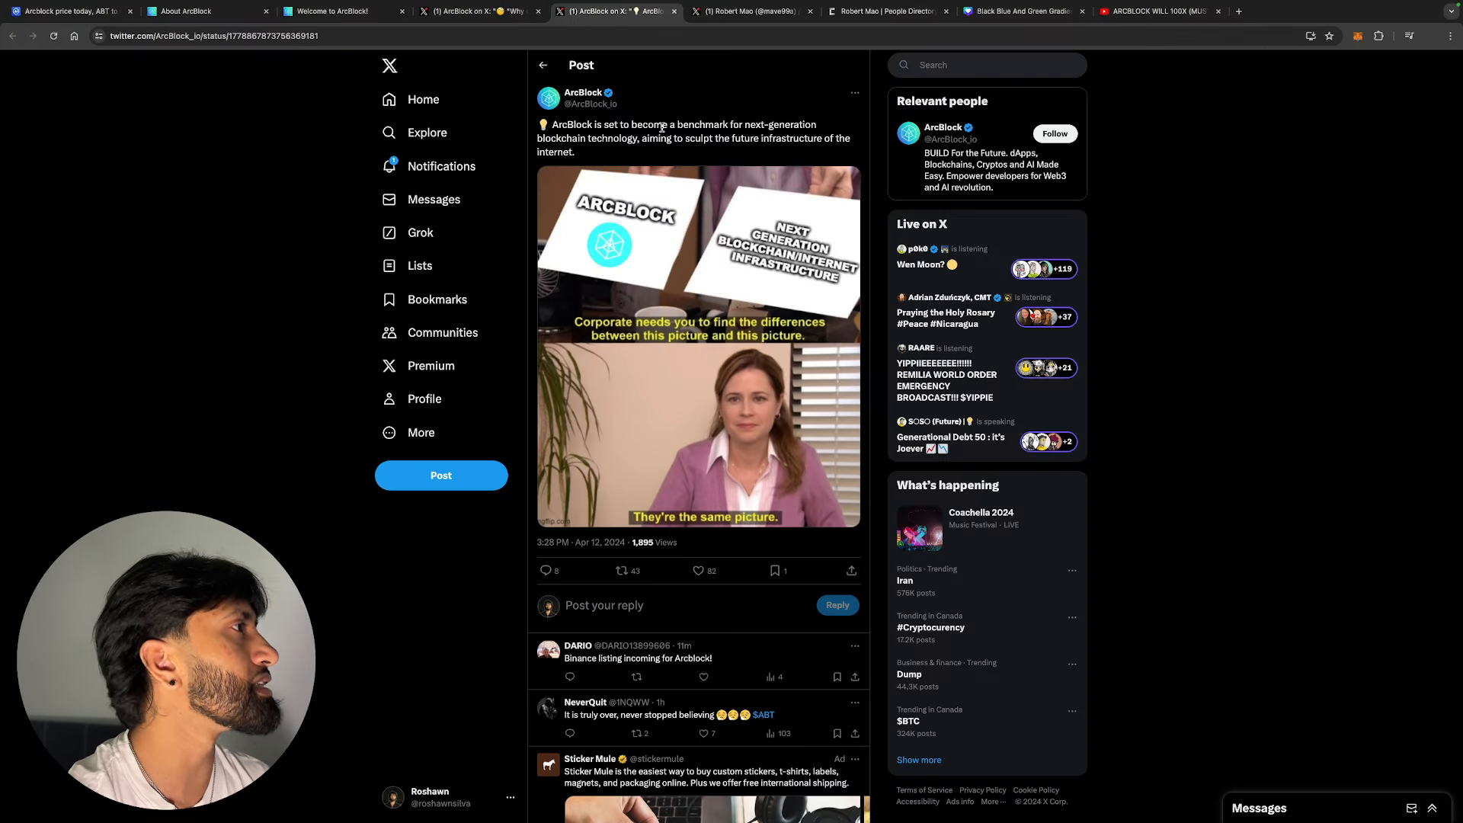
mouse_move(584, 166)
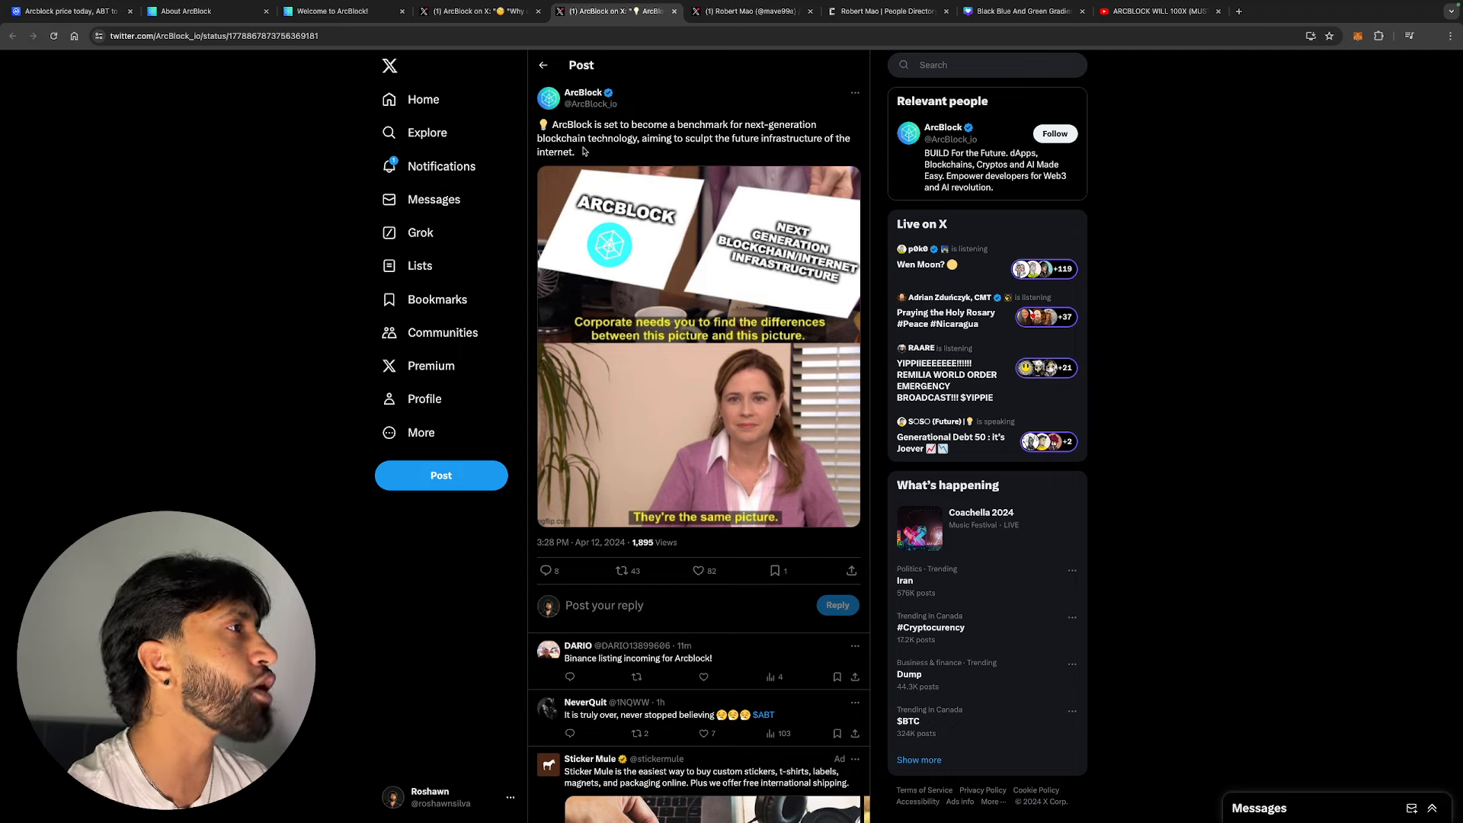
mouse_move(638, 247)
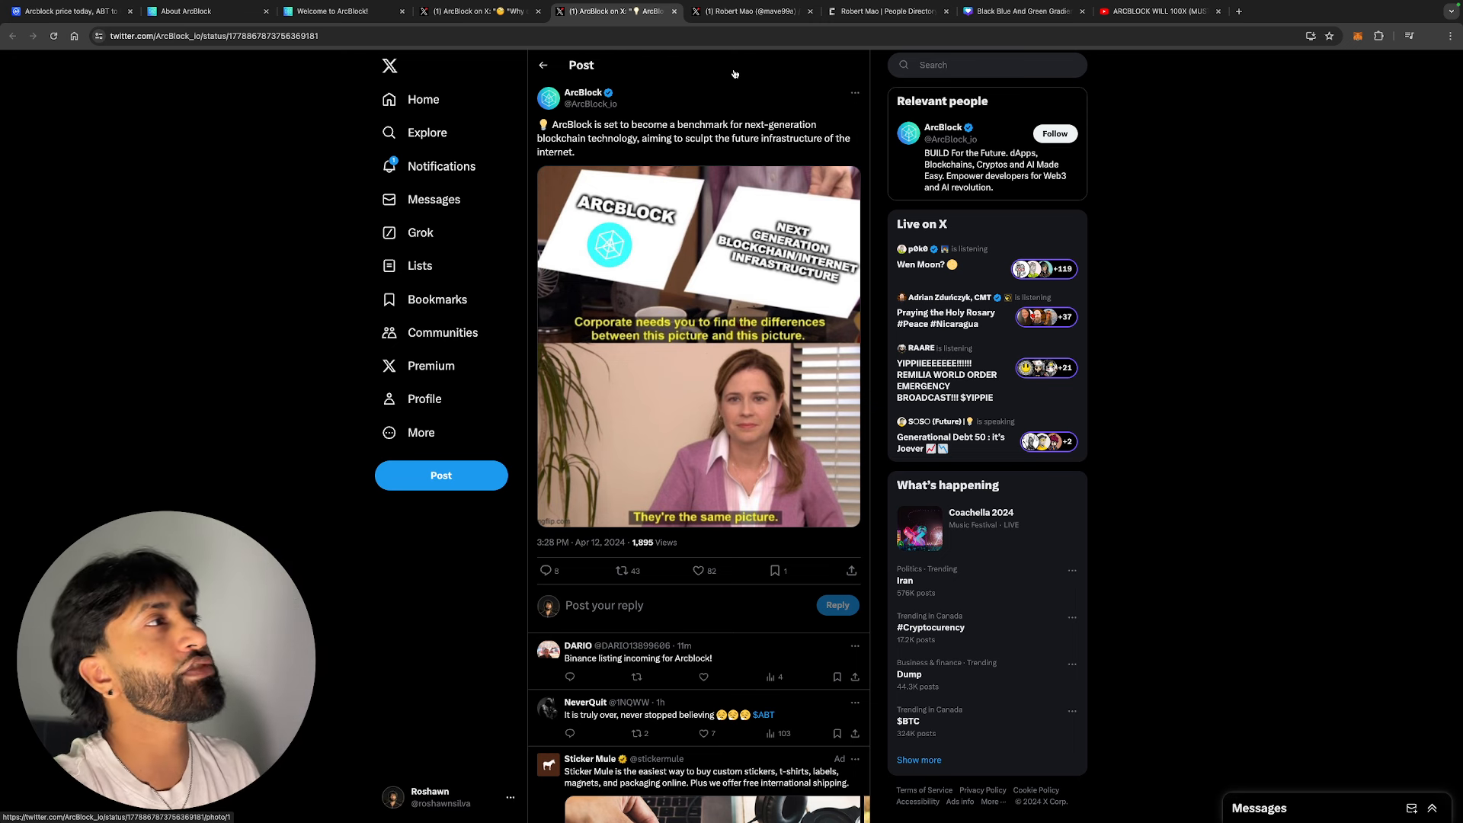
Return to the CoinMarketCap Arcblock all-time price chart from the leftmost tab
click(66, 10)
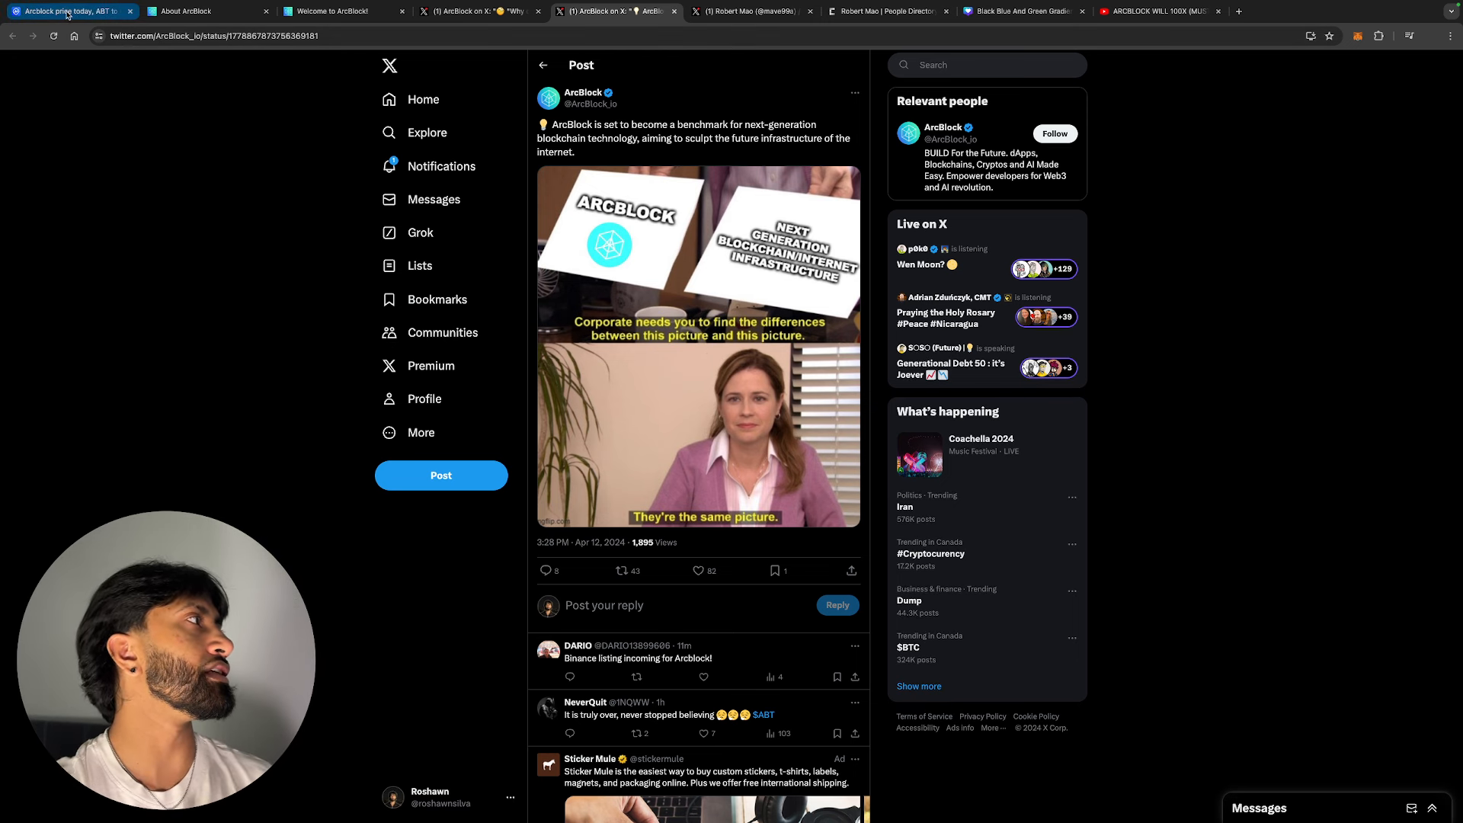
click(66, 11)
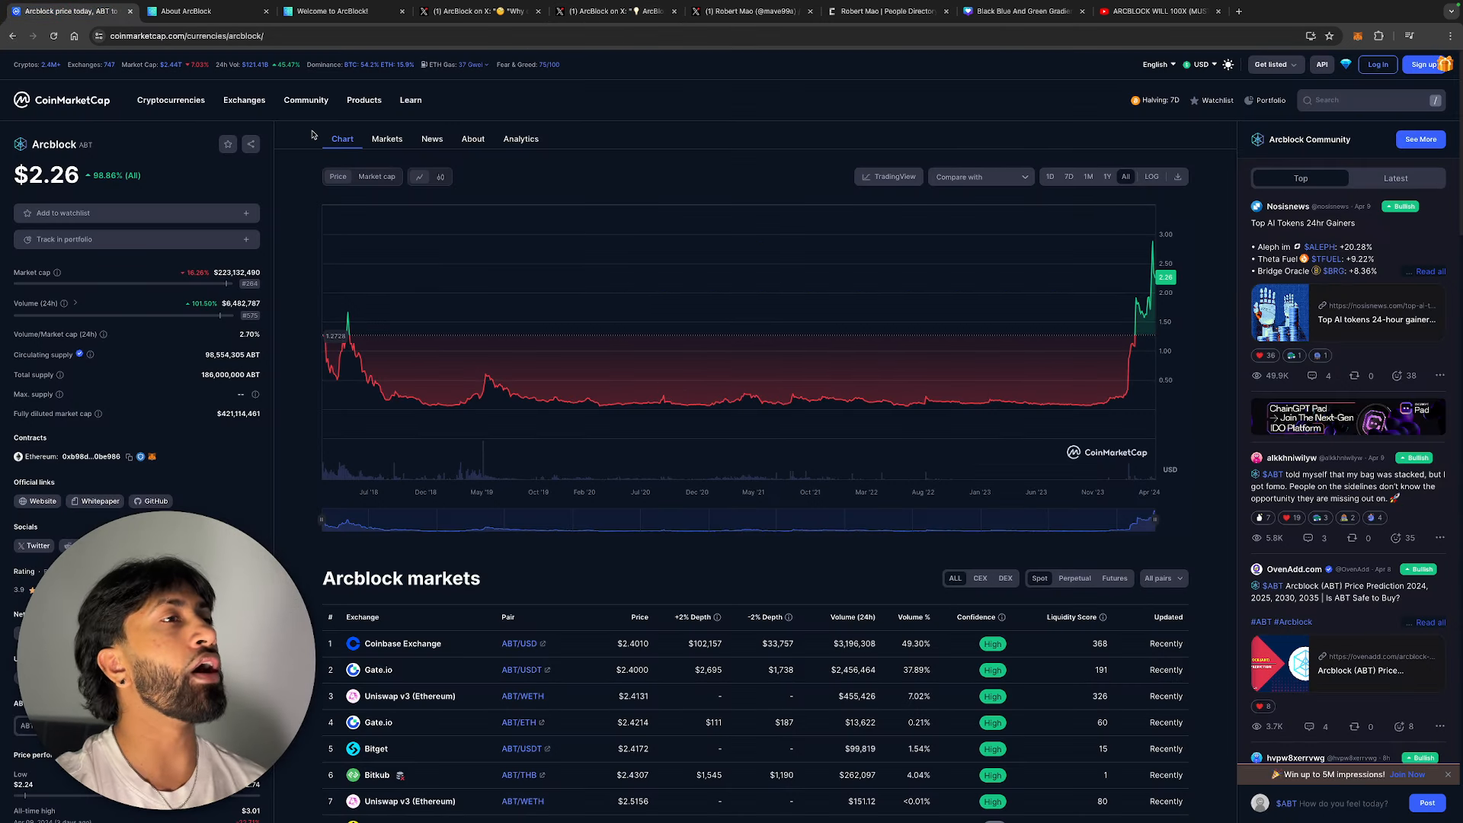
mouse_move(500, 148)
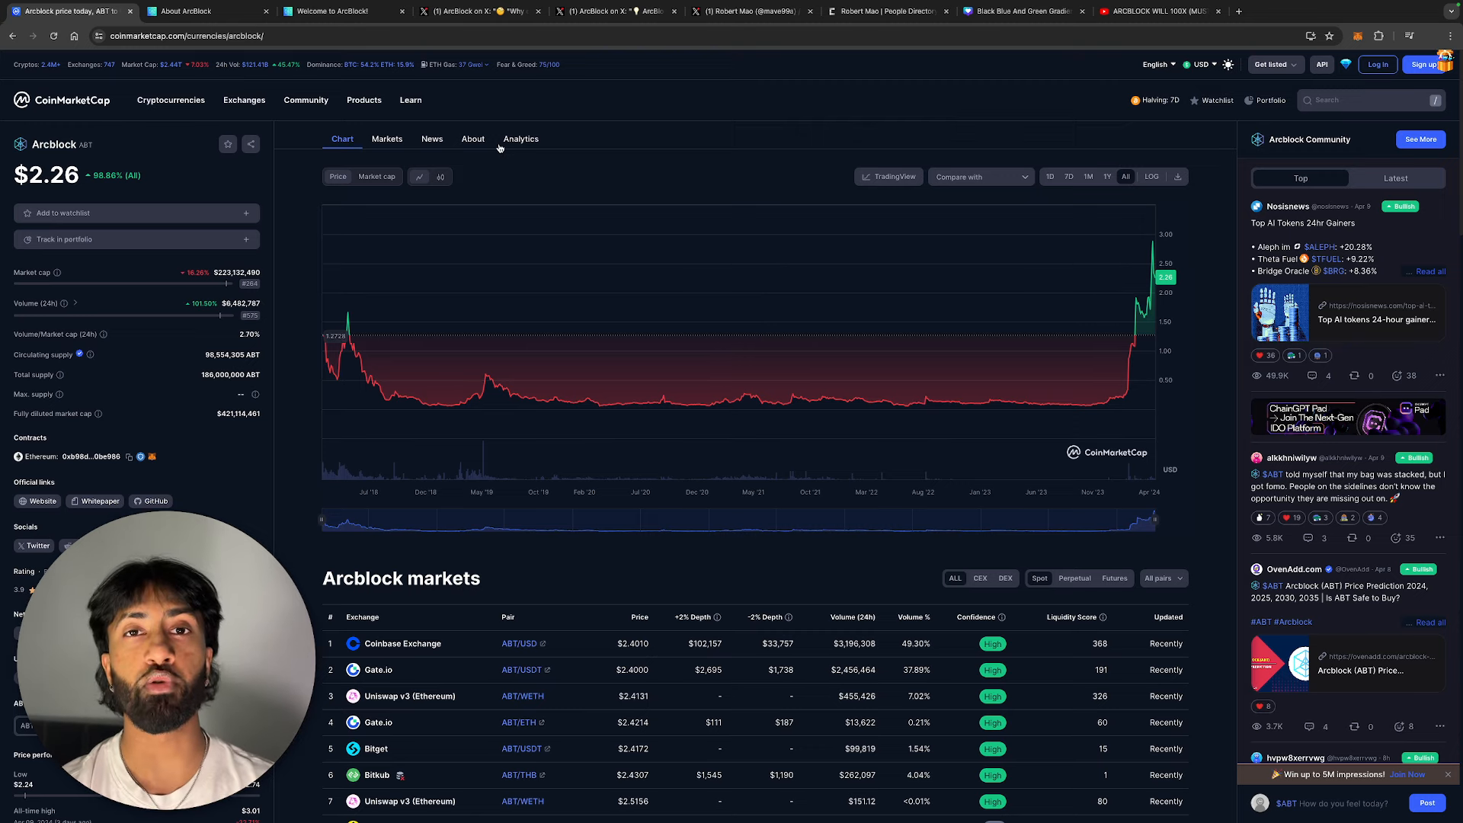